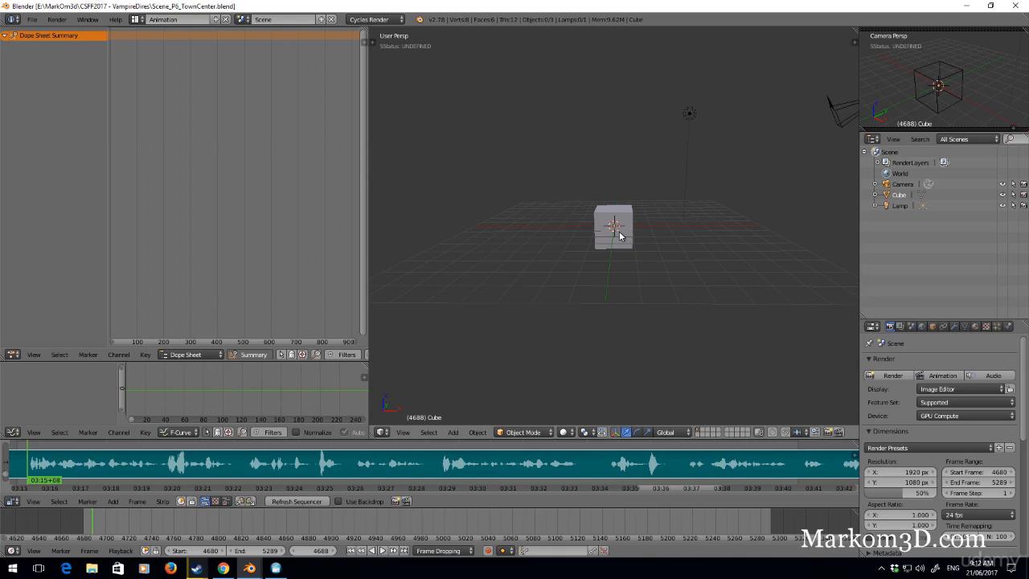
mouse_move(598, 361)
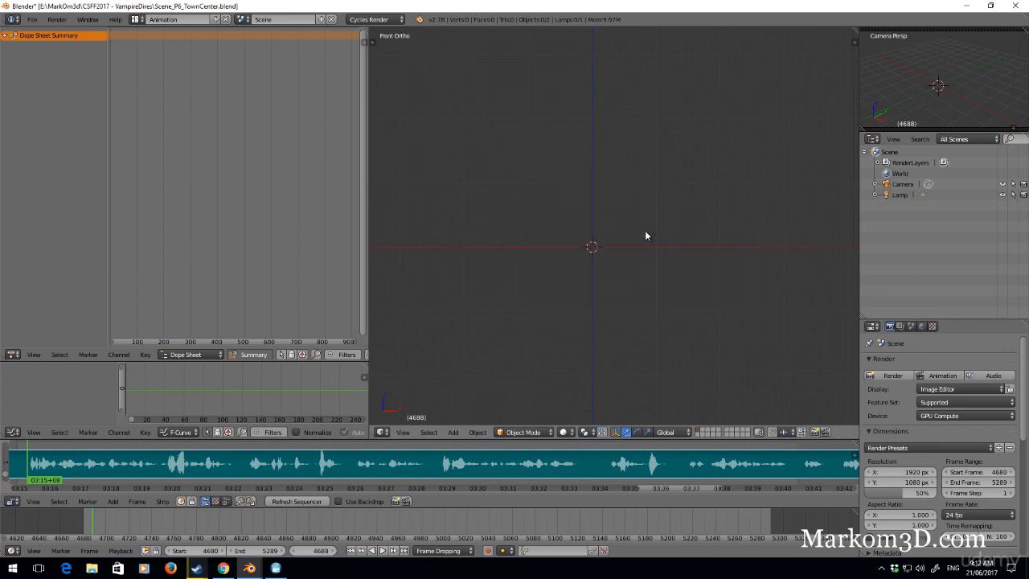
Bring up the File menu to reach the Link option.
click(31, 19)
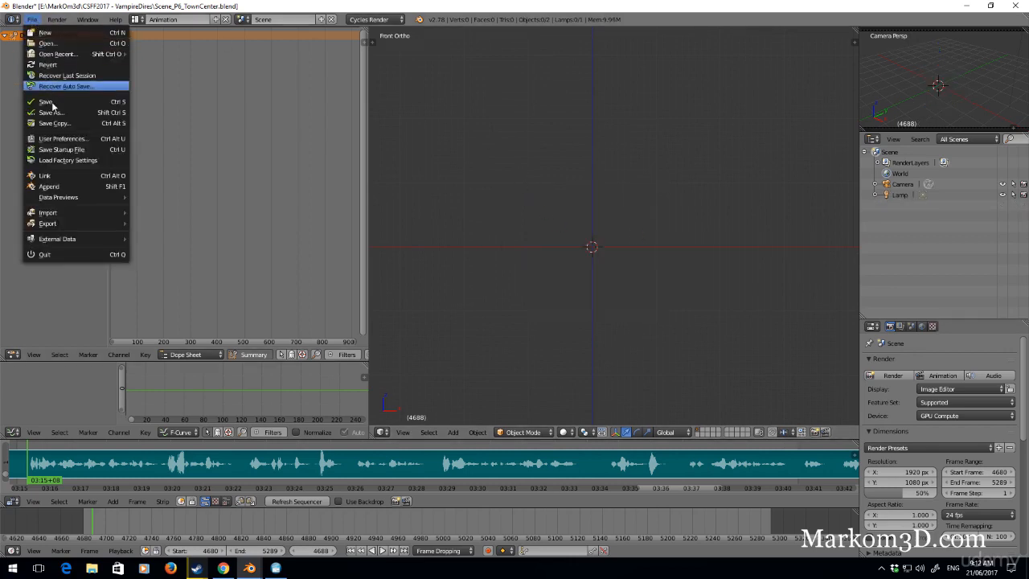
mouse_move(78, 175)
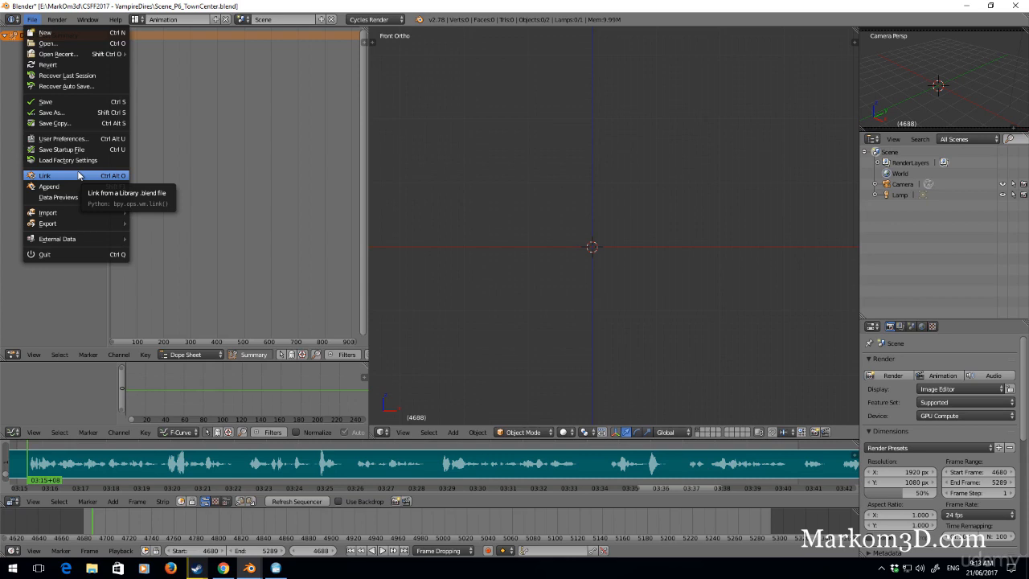
Browse to Location > Town_Square.blend > Group to link City_Building_1 and City_Building_2.
click(45, 175)
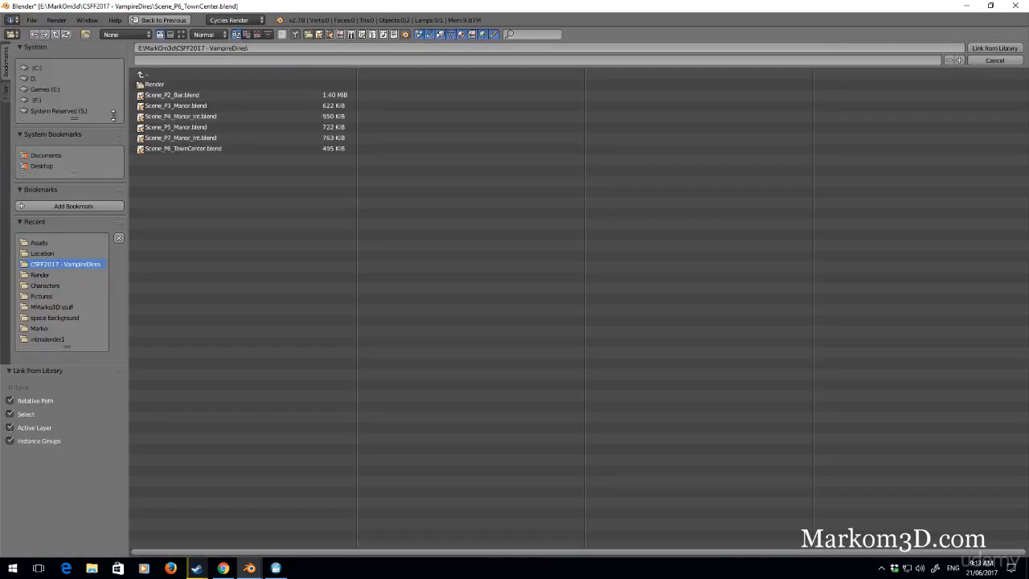
click(41, 253)
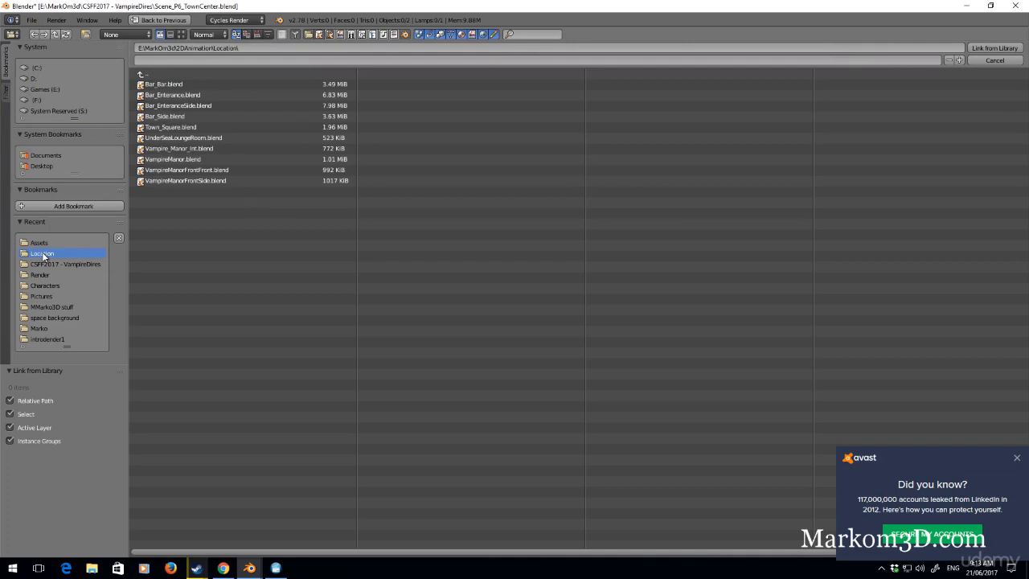
click(1015, 457)
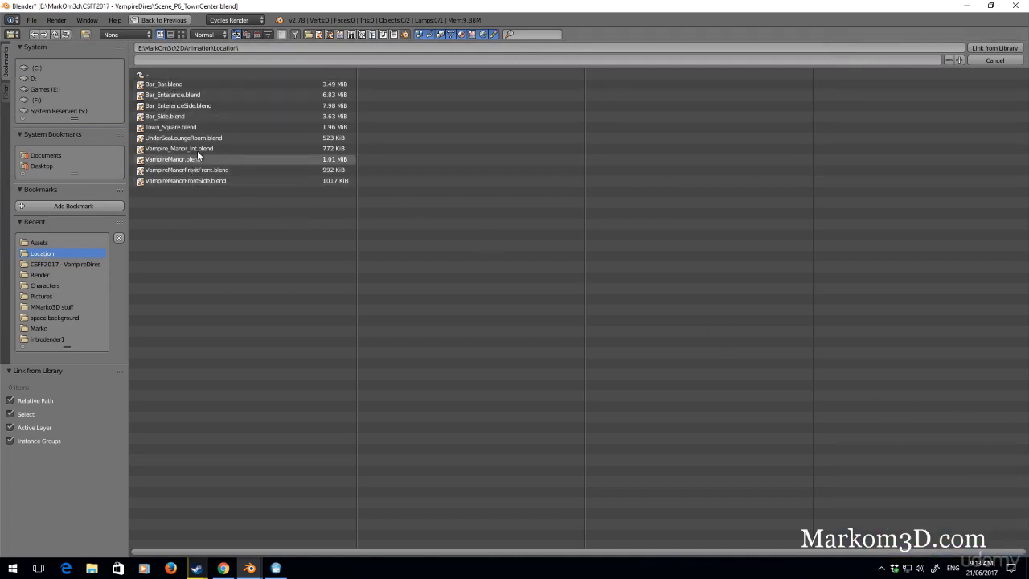
double_click(170, 127)
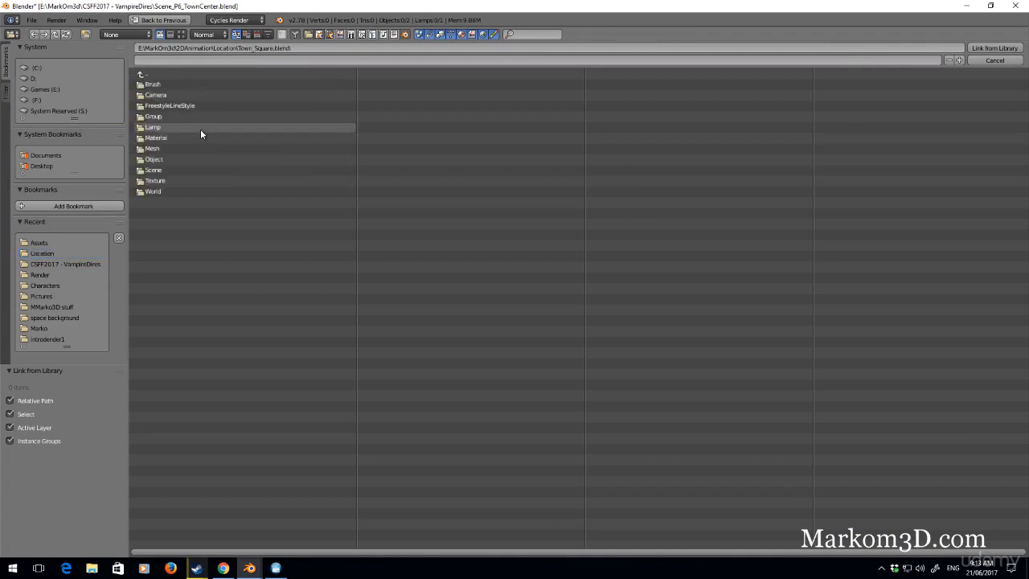
double_click(151, 116)
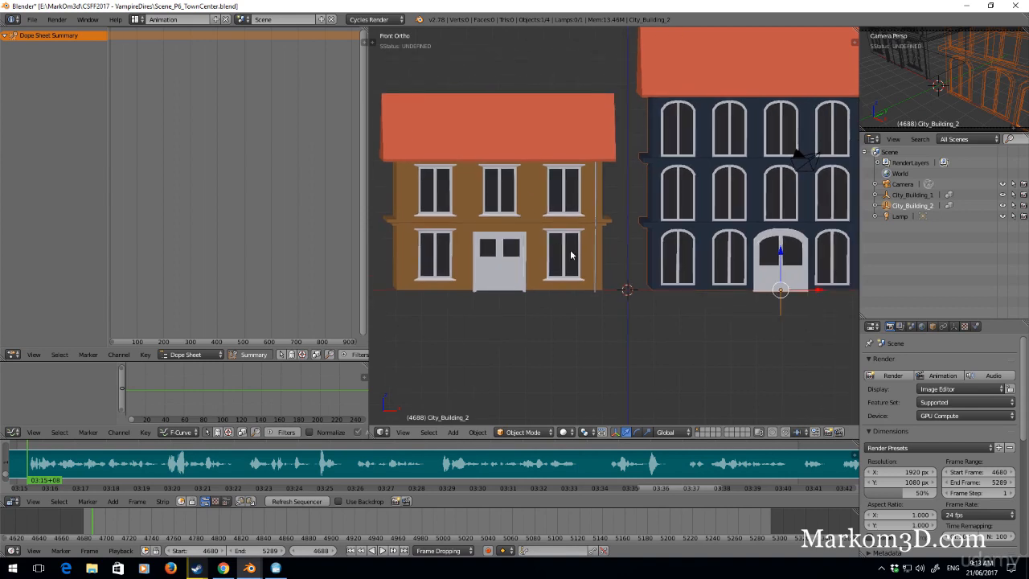
Start a File > Link to browse for the Market_Place asset file.
click(31, 19)
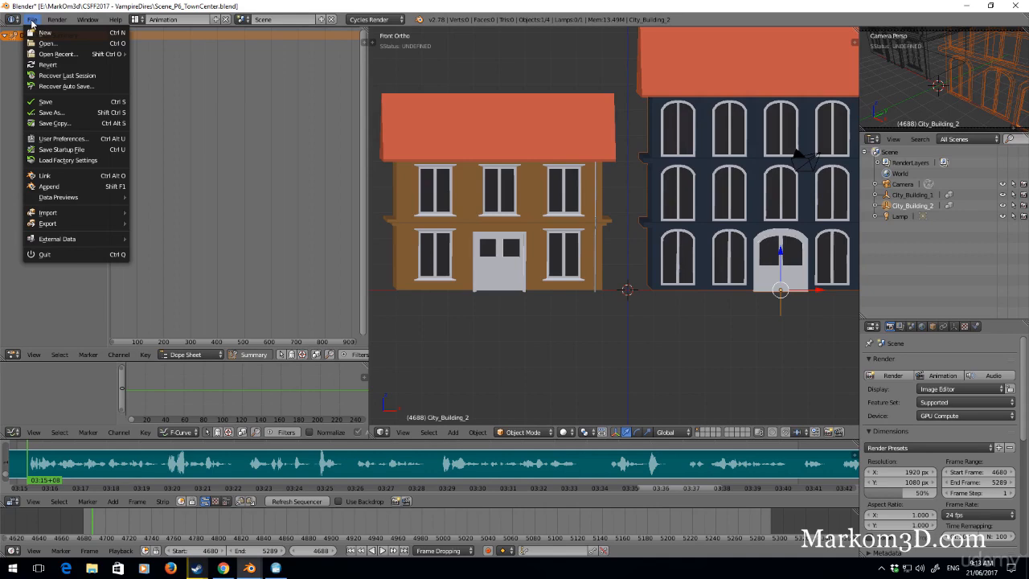
mouse_move(45, 175)
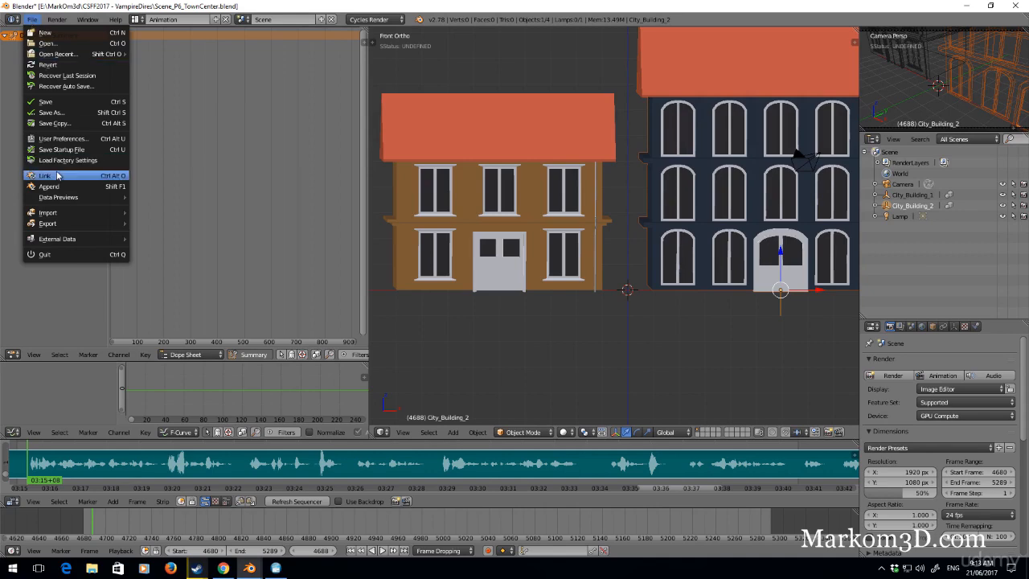
click(45, 175)
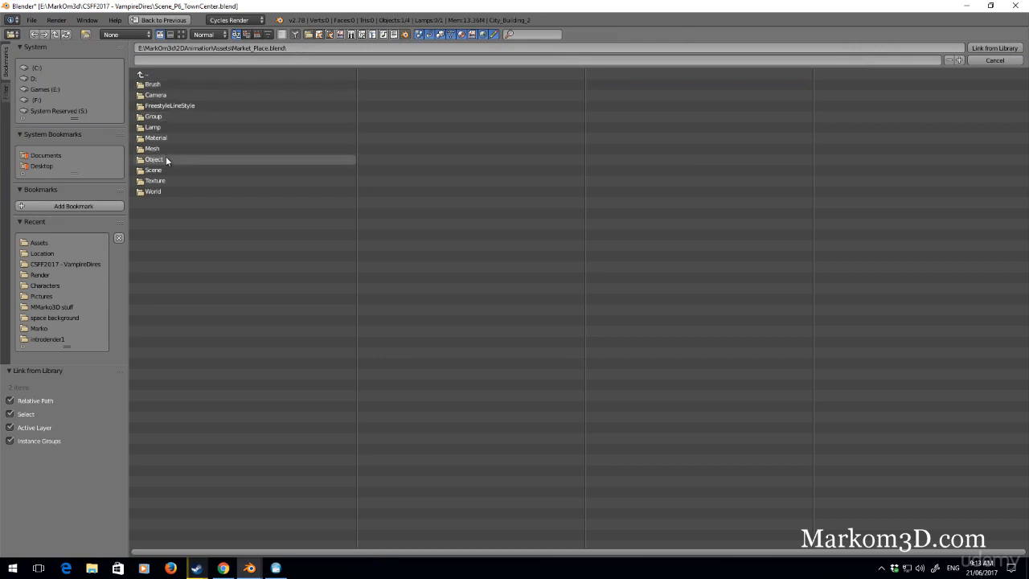
mouse_move(152, 85)
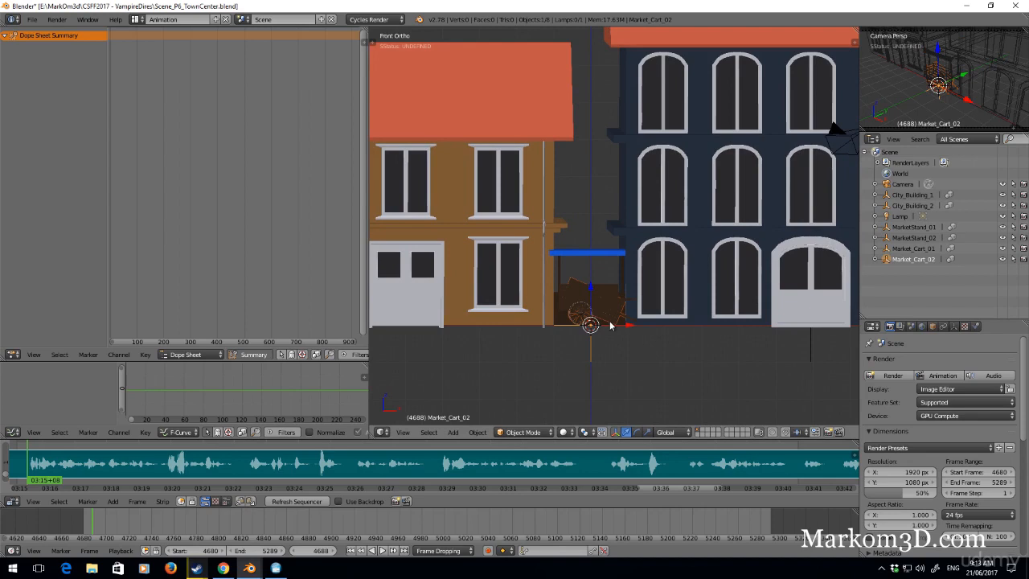
Move a market cart beside the orange building and reposition the market stands.
drag(591, 313, 482, 322)
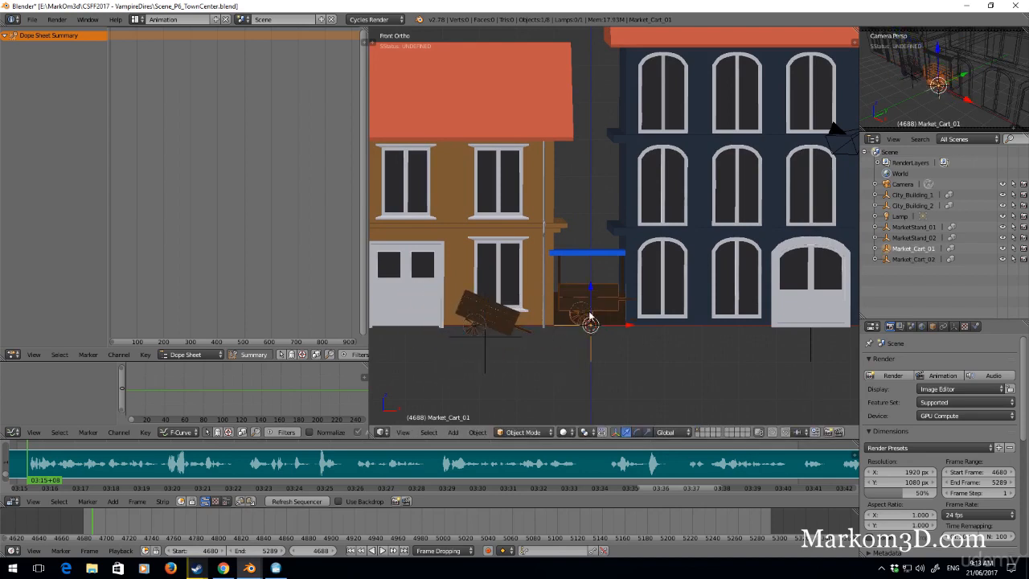
drag(590, 322, 658, 326)
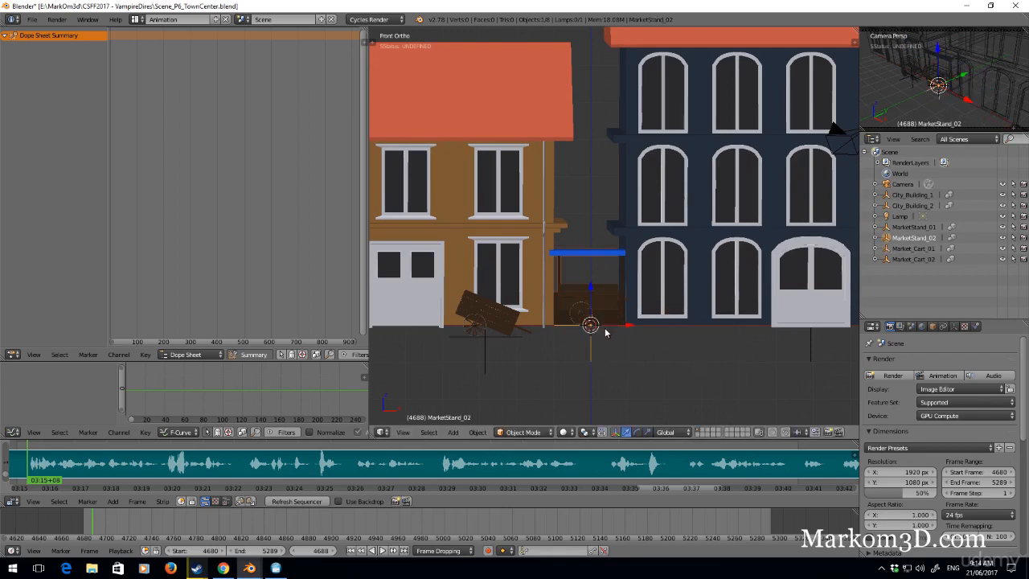
drag(606, 328, 589, 327)
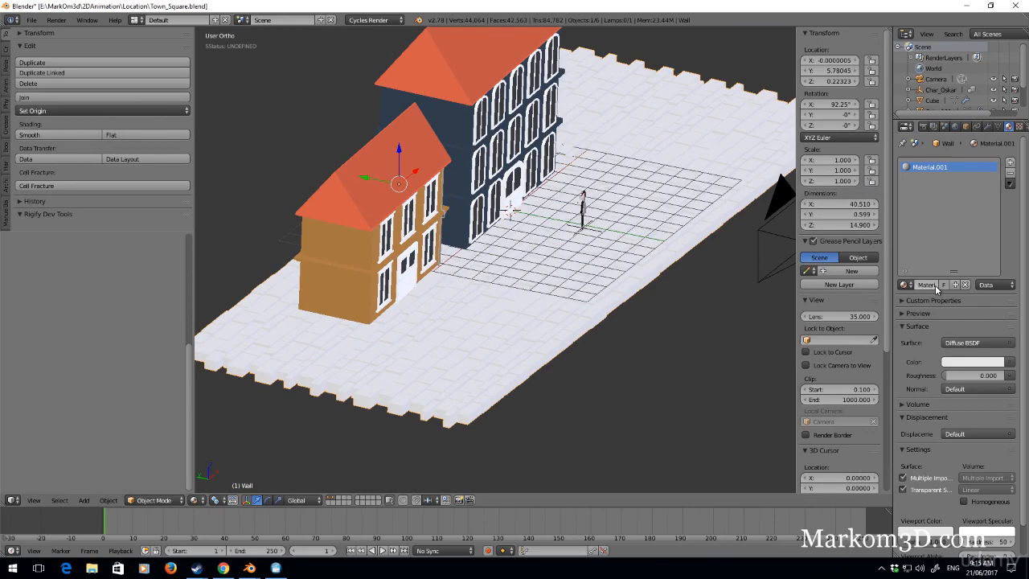
Assign the Ground material to the paving and name its new group 'Ground'.
double_click(924, 285)
text(Ground)
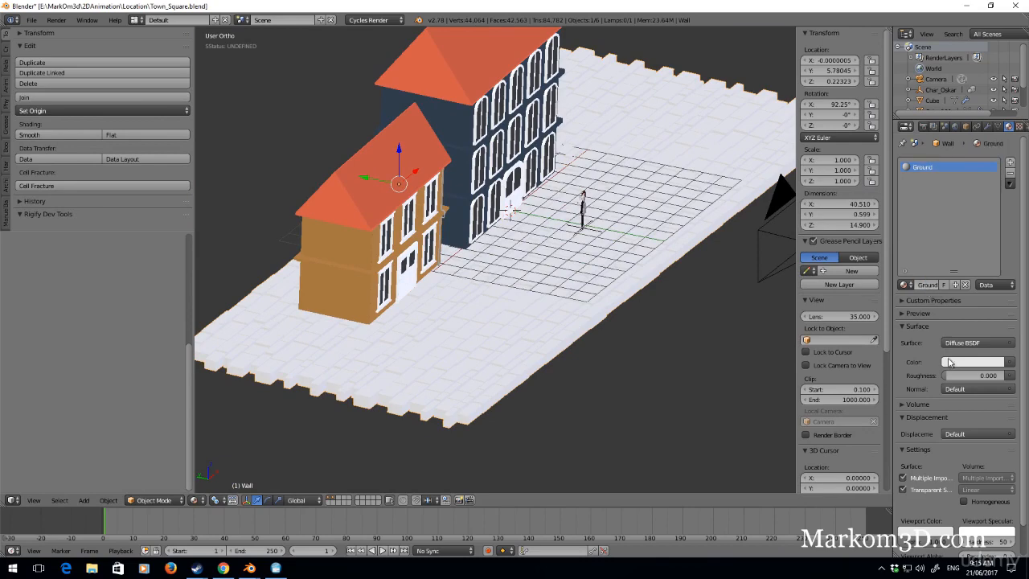
click(974, 362)
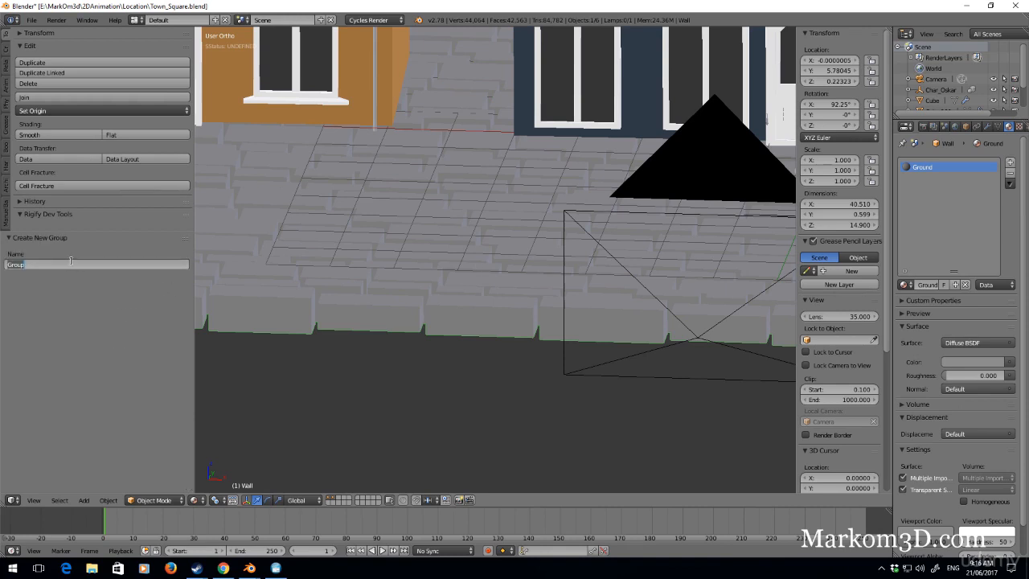
click(97, 263)
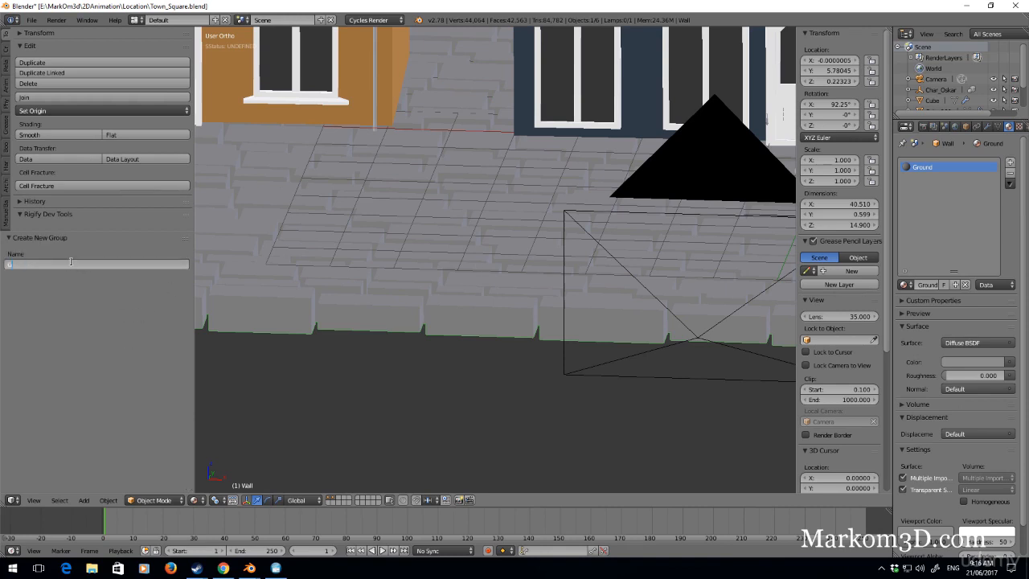
text(Ground)
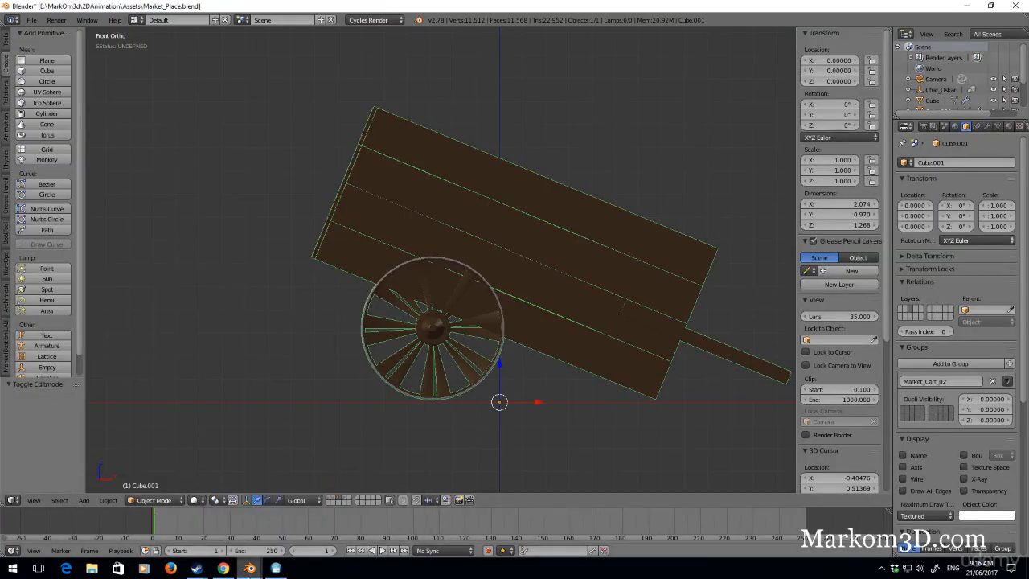
click(31, 19)
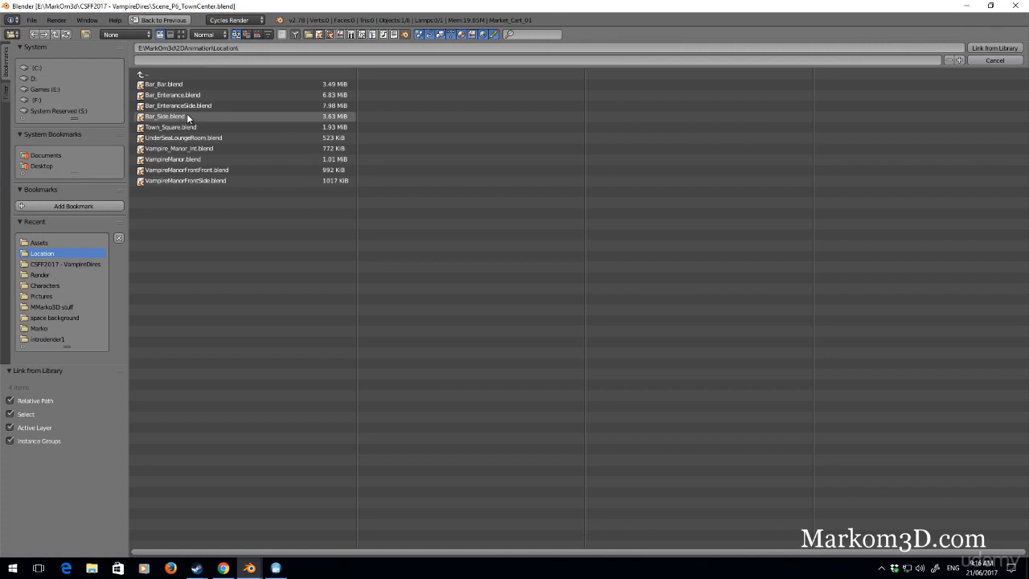
mouse_move(191, 158)
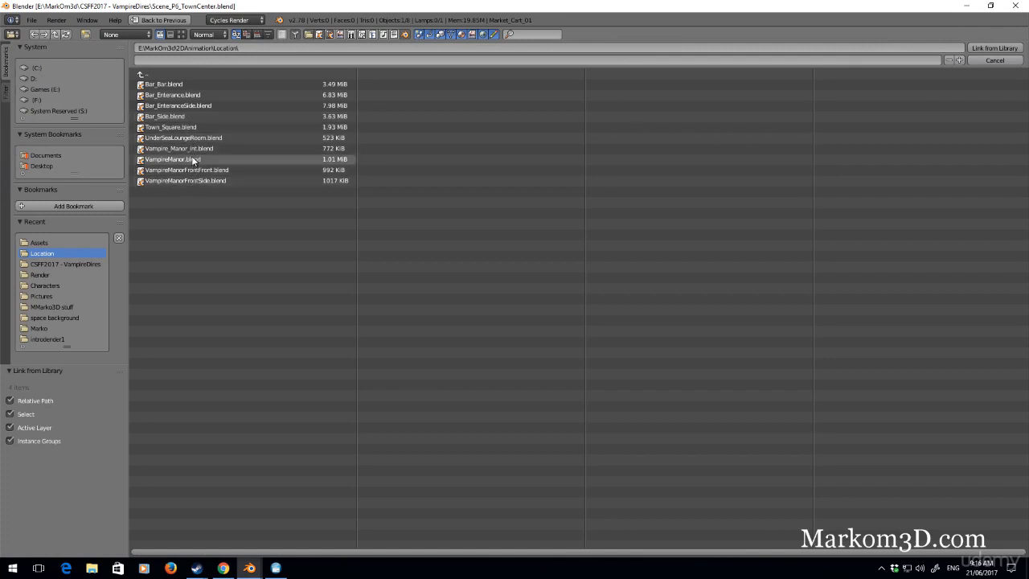
Link the Ground group from Town_Square.blend and position the stands along the paving.
double_click(170, 127)
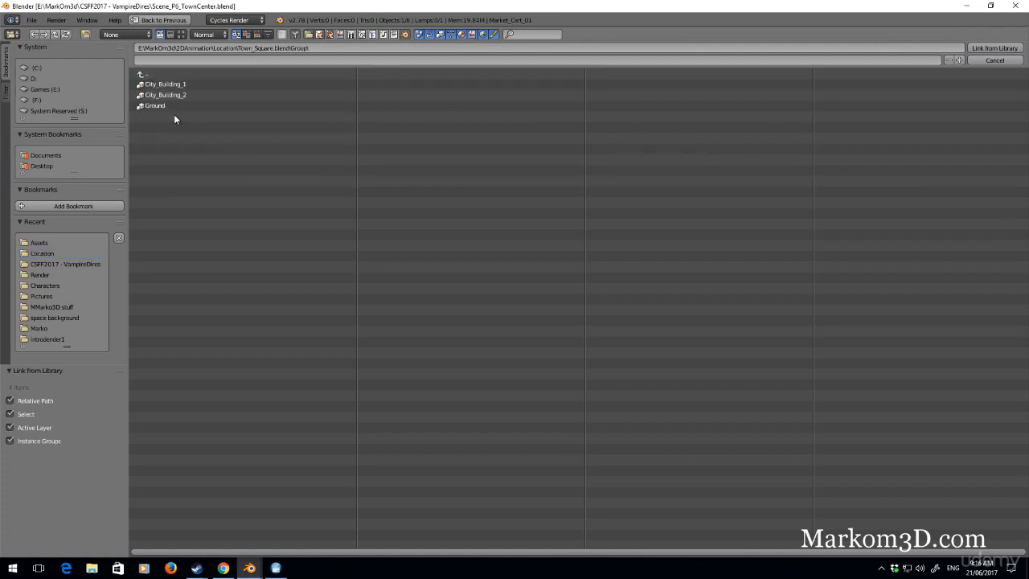
click(154, 105)
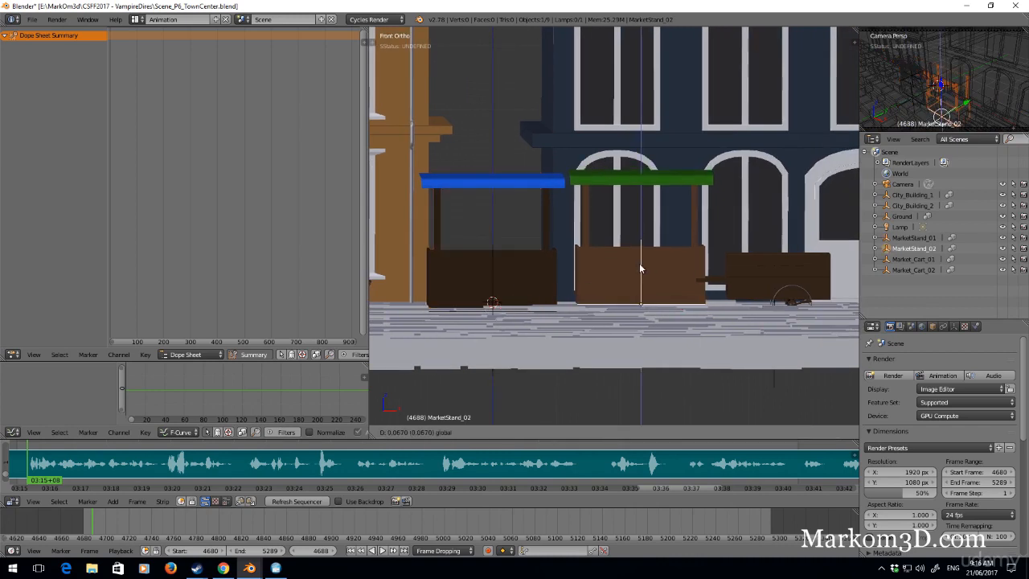
click(775, 277)
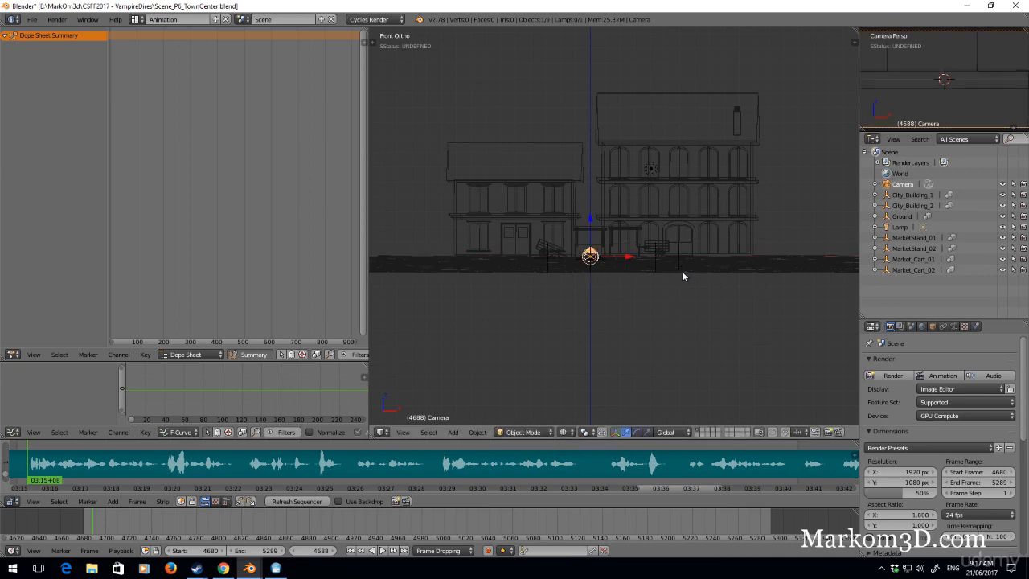
Switch the camera's lens type to Orthographic in its Object Data settings.
click(953, 325)
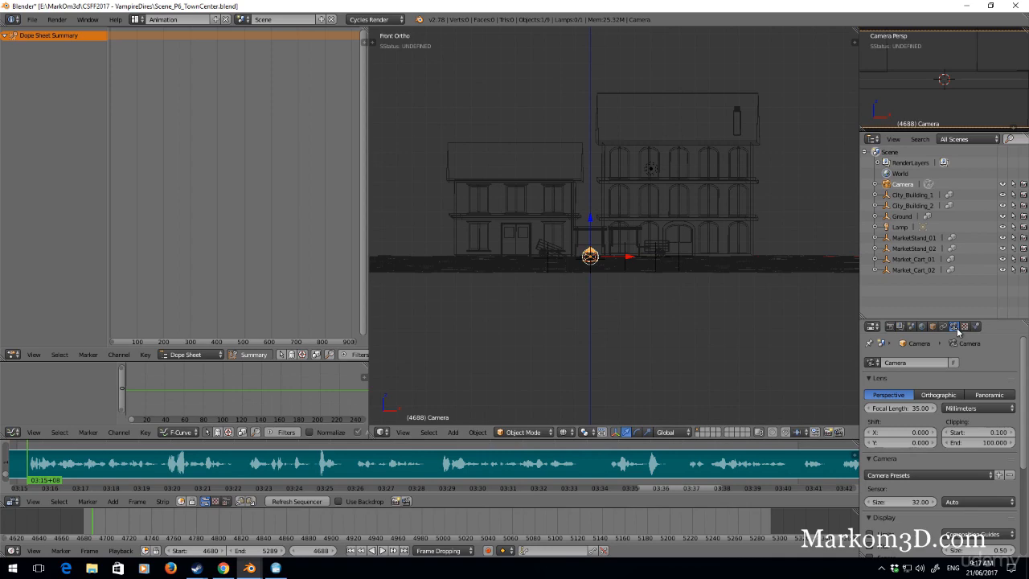
click(937, 394)
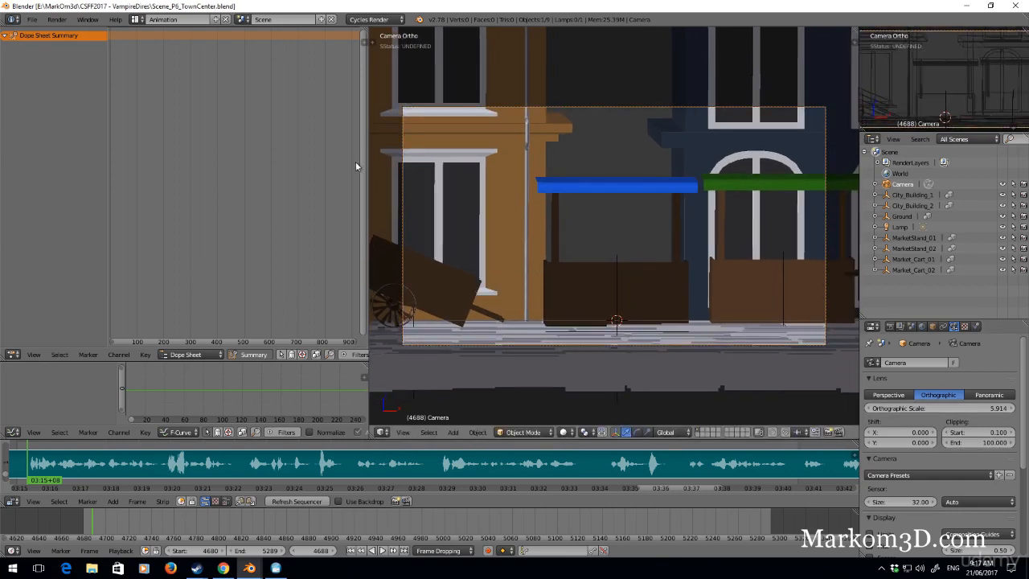
Link the Char_Child_Girl file from the Characters folder and move her behind a stand.
click(32, 20)
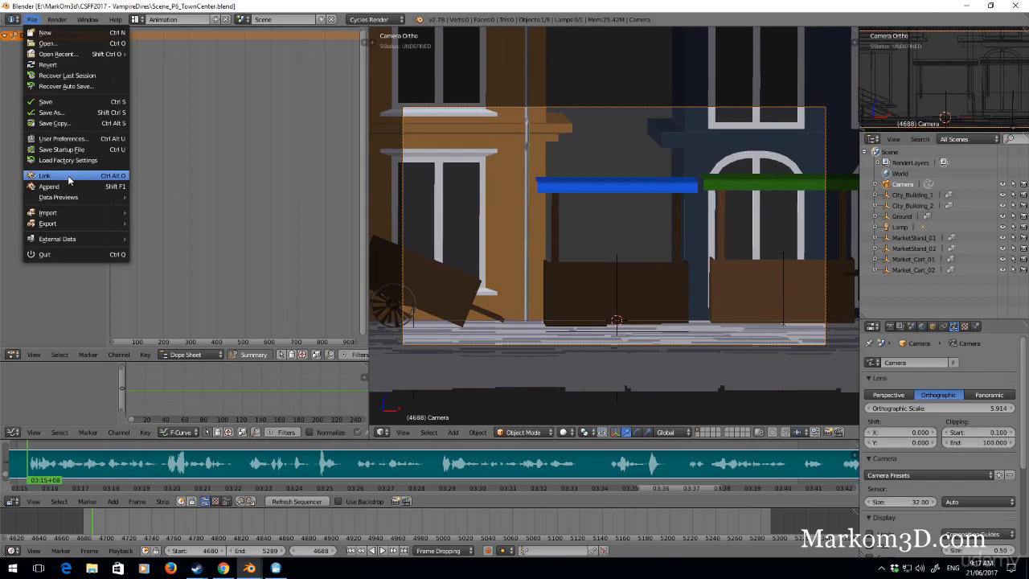
click(44, 175)
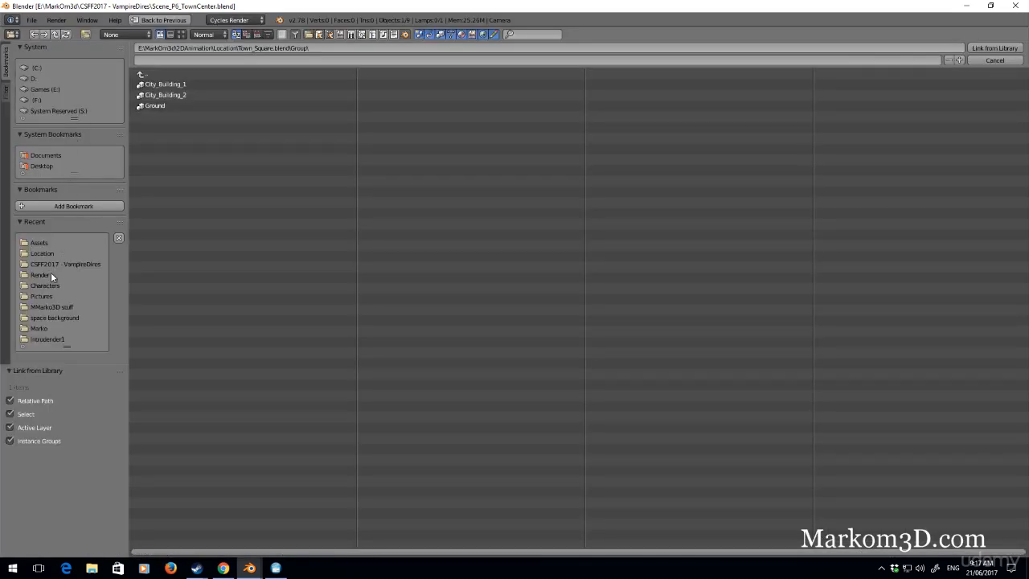
click(45, 285)
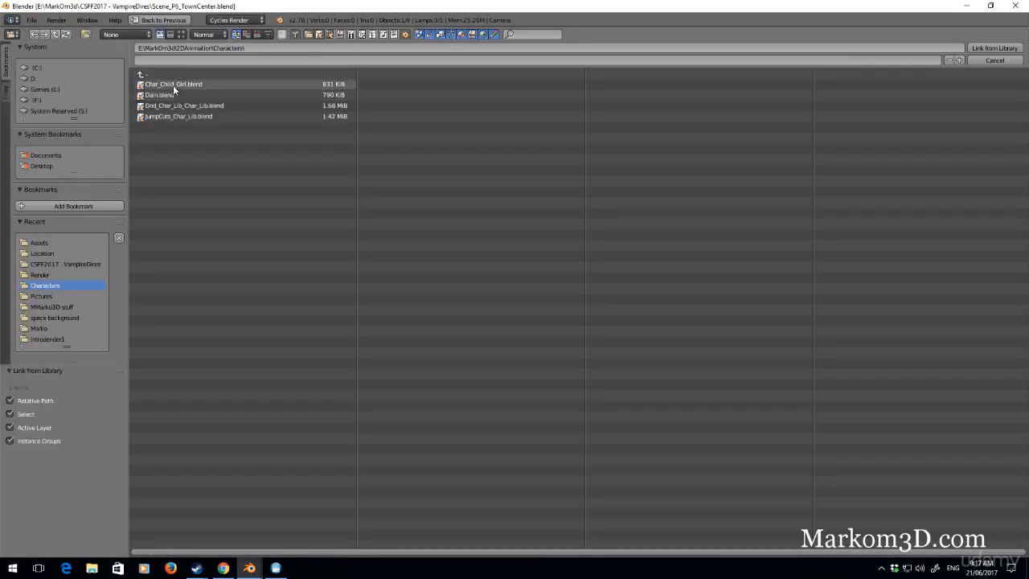
double_click(173, 84)
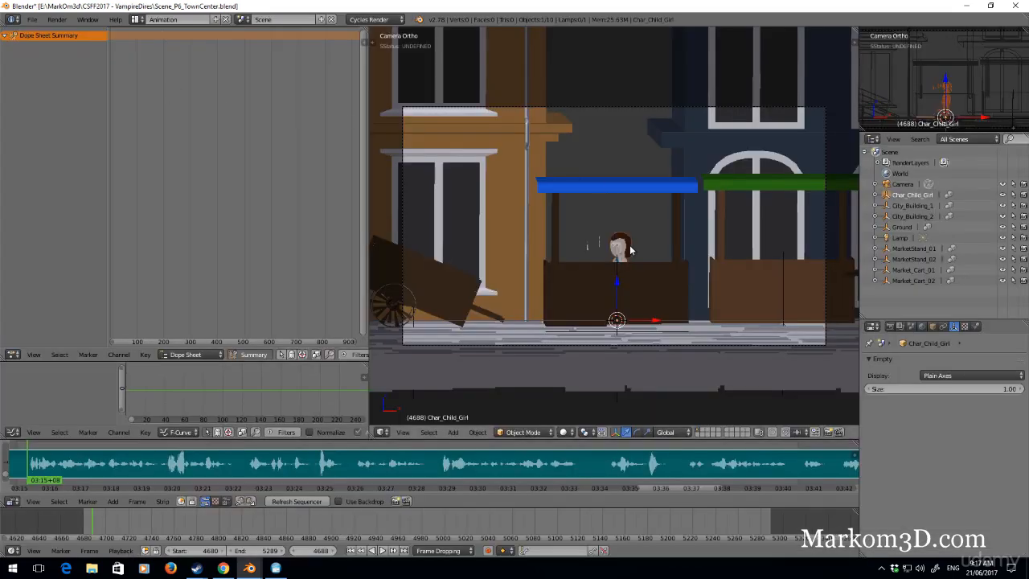
drag(619, 241, 530, 290)
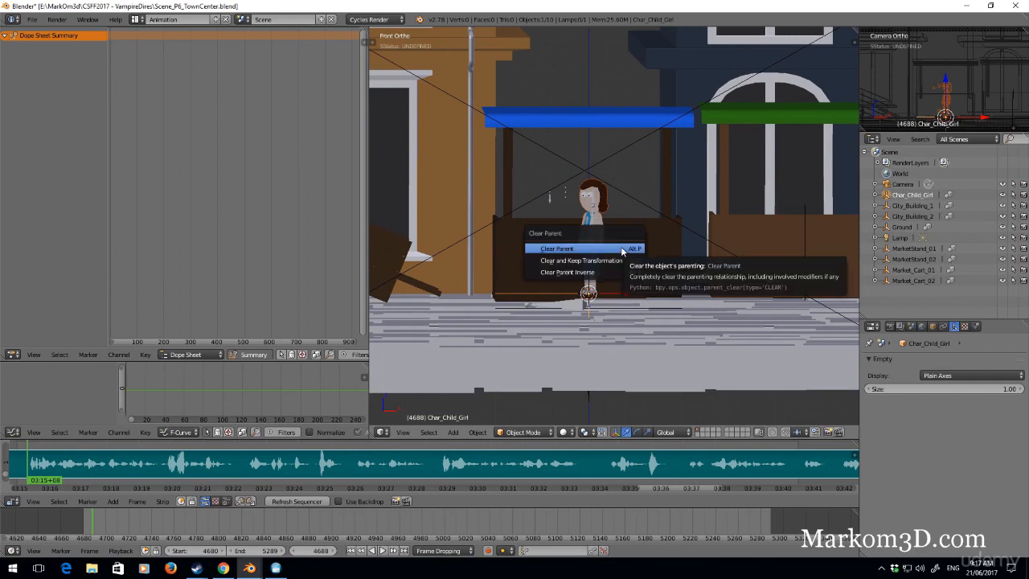
Select the girl, give her a proxy rig, and switch to Pose Mode.
click(557, 247)
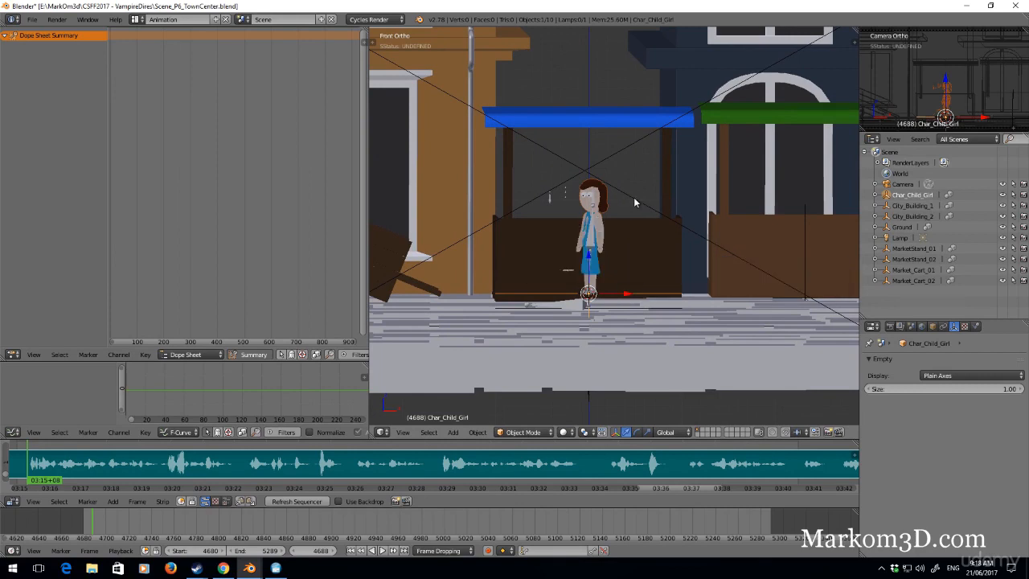
mouse_move(546, 281)
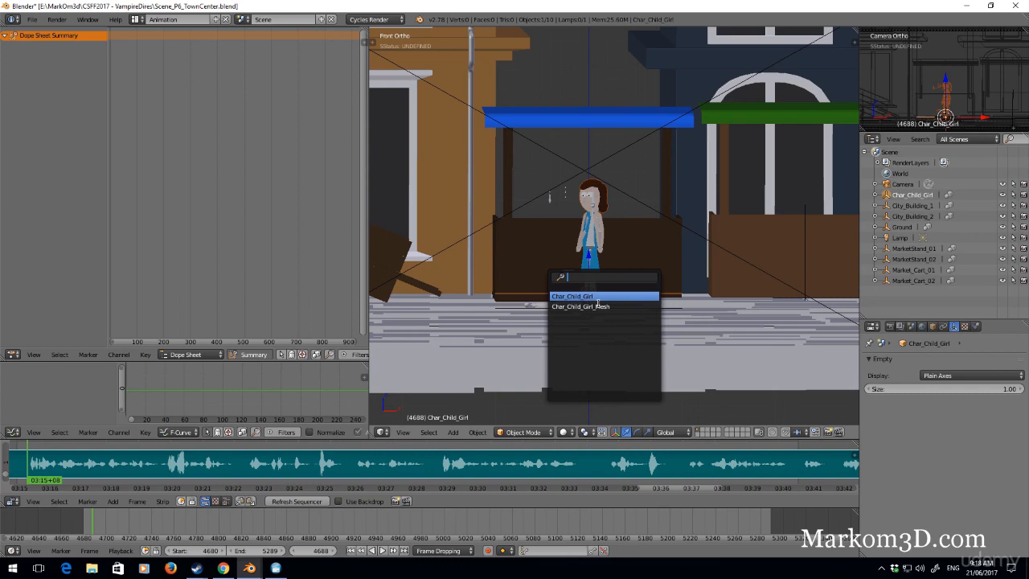
mouse_move(598, 306)
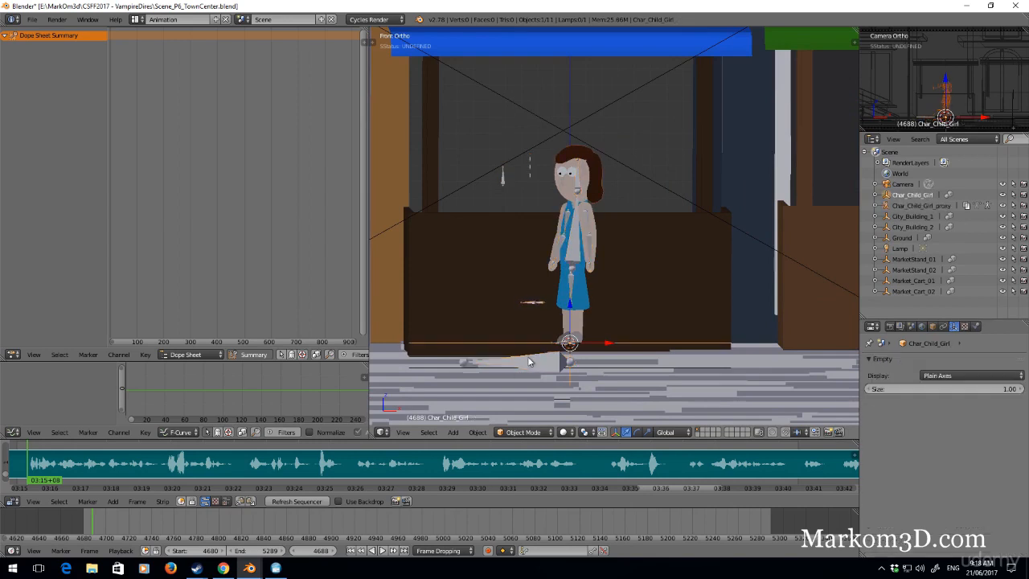
click(523, 431)
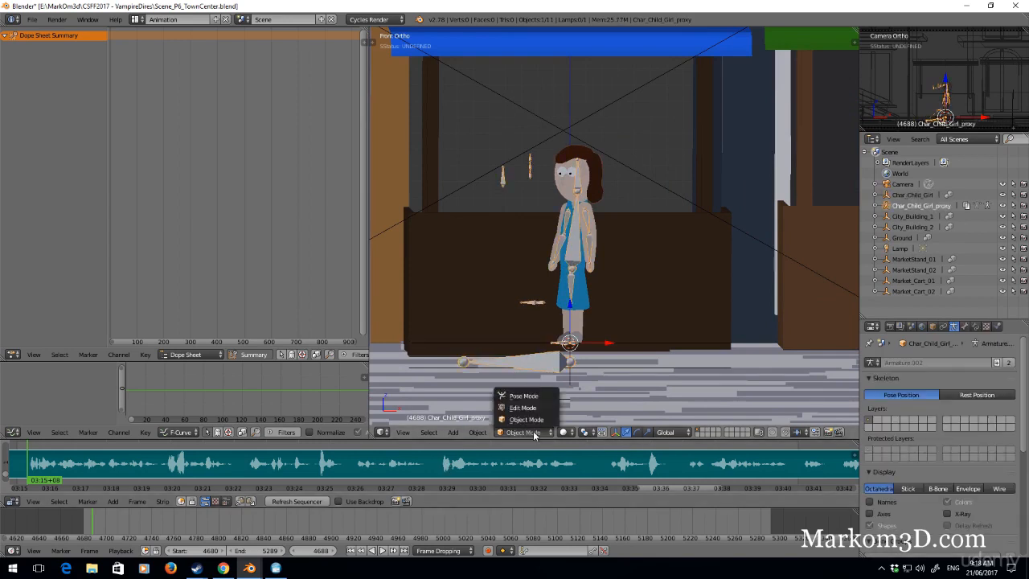
click(523, 396)
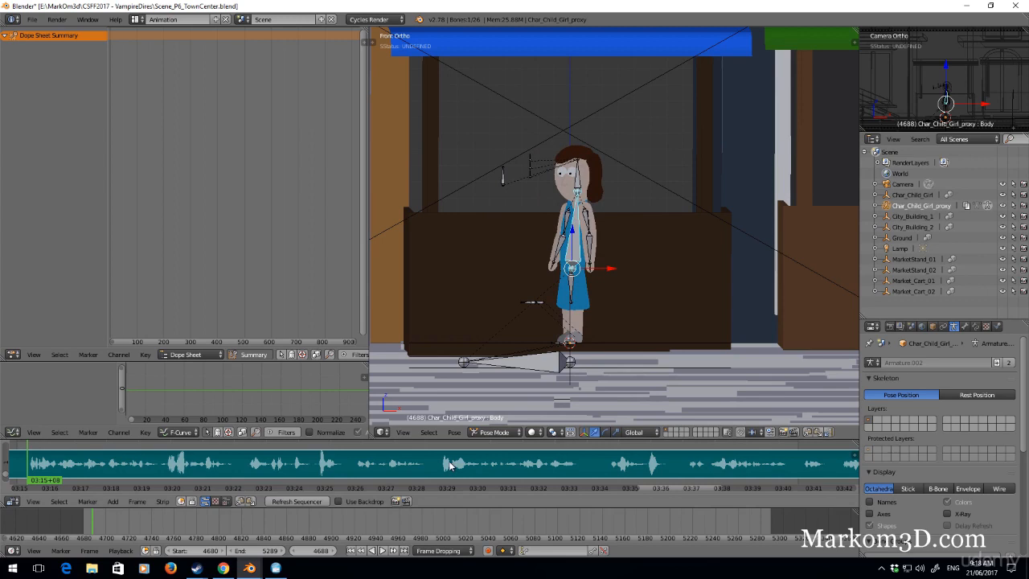
click(454, 431)
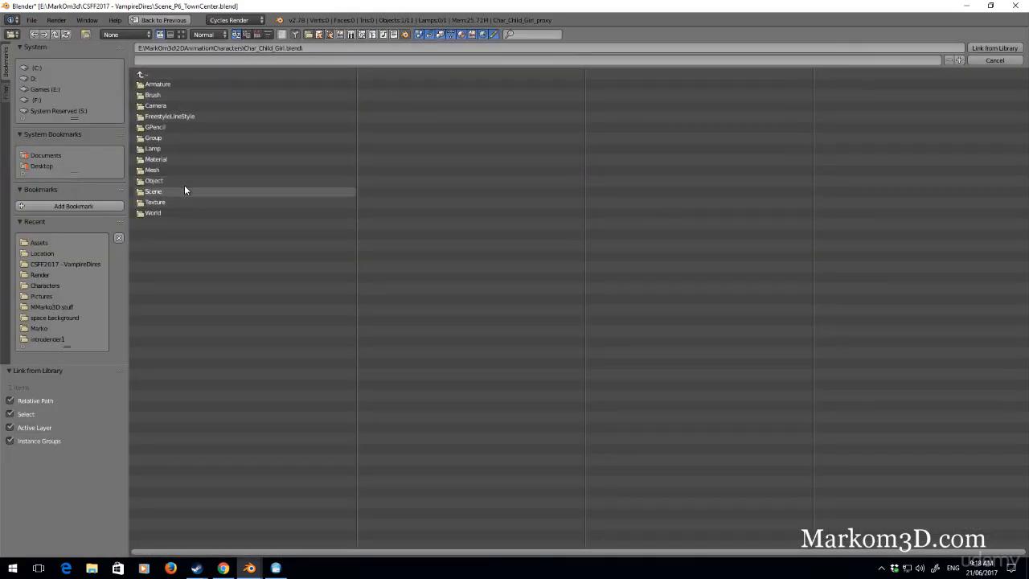
Link the Char_Steveson group from the character library file.
click(45, 285)
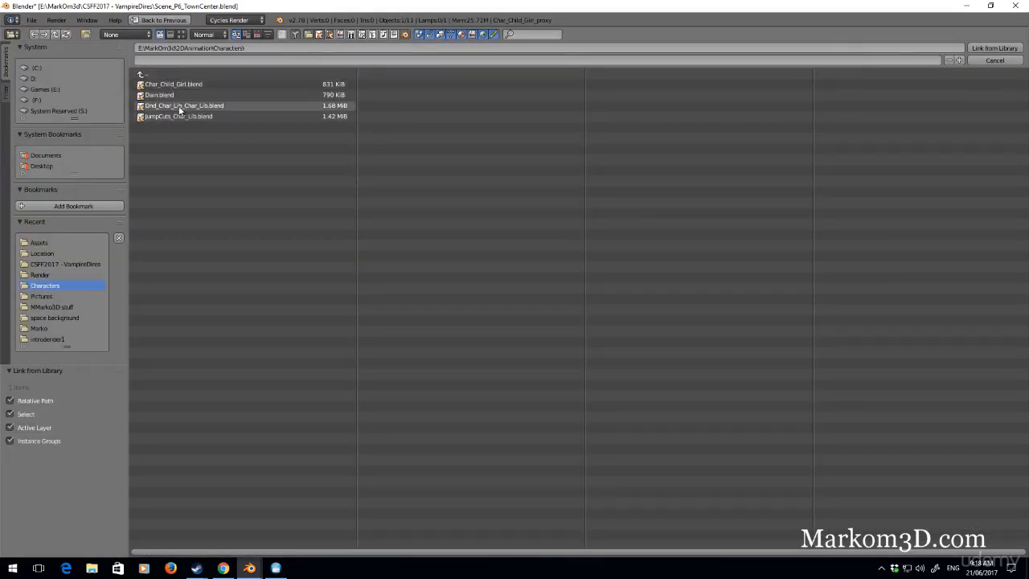
double_click(183, 105)
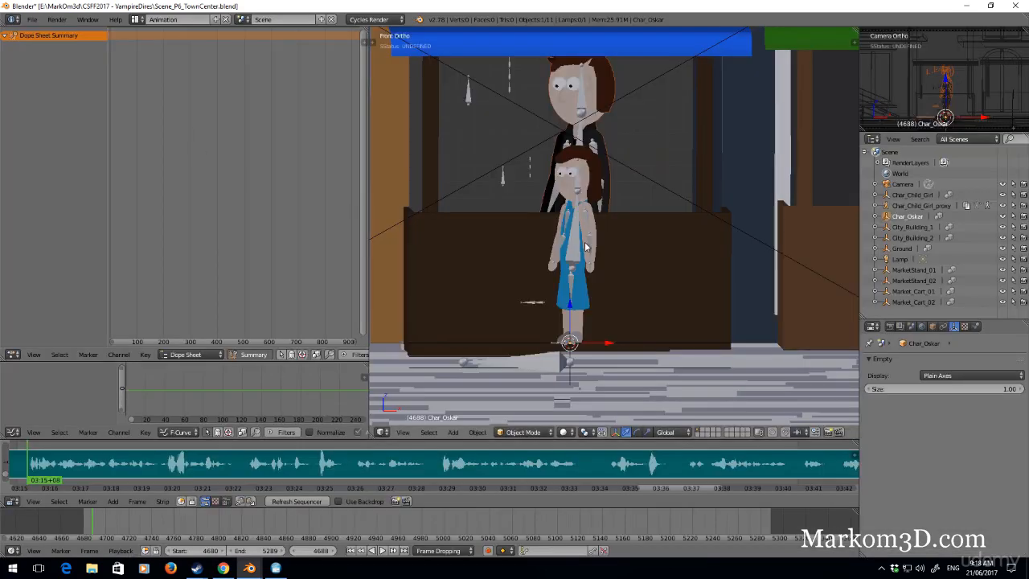
click(32, 19)
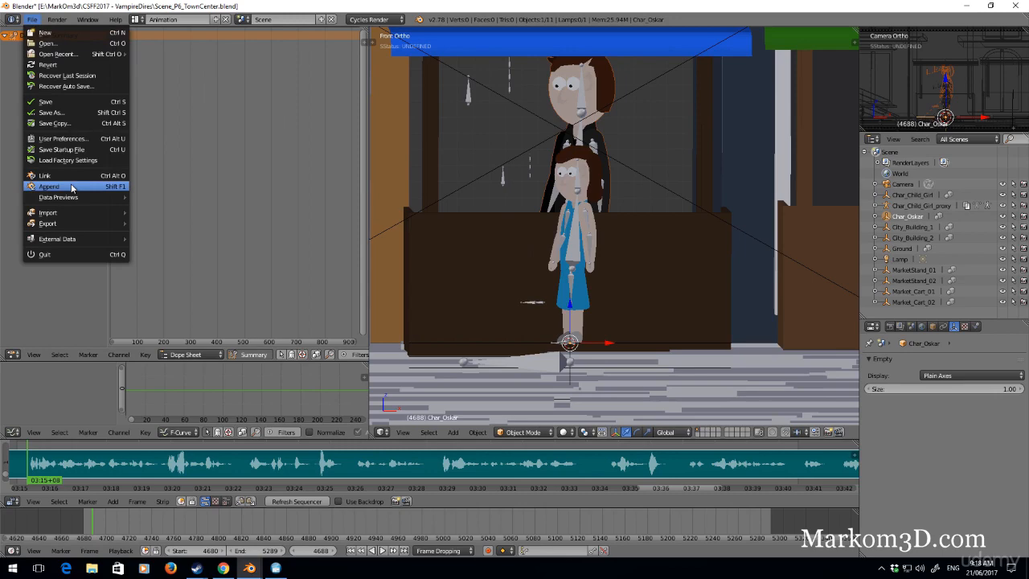
click(49, 185)
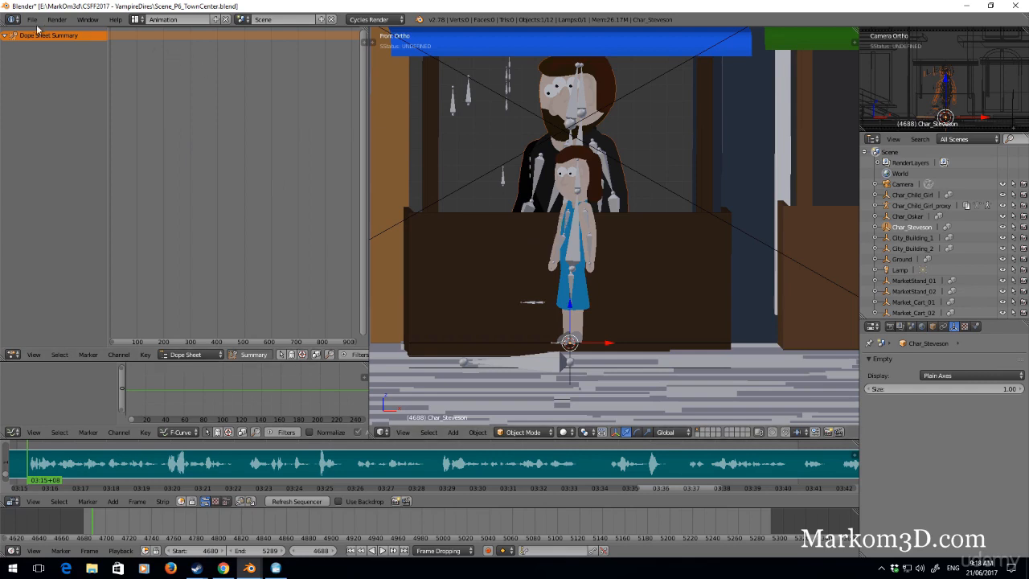
mouse_move(32, 40)
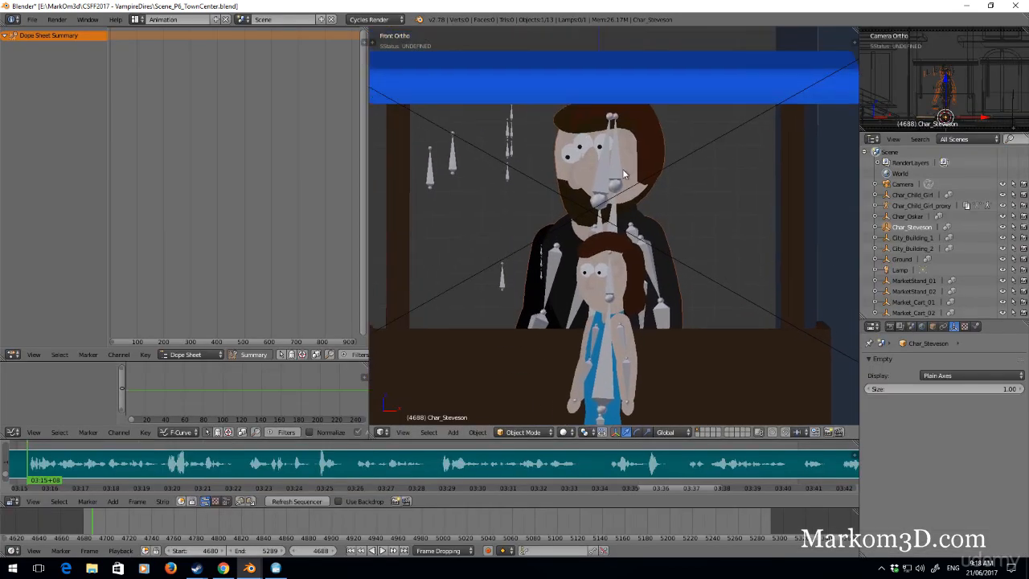
Delete the Oskar character and link the Band_Asian group.
click(908, 215)
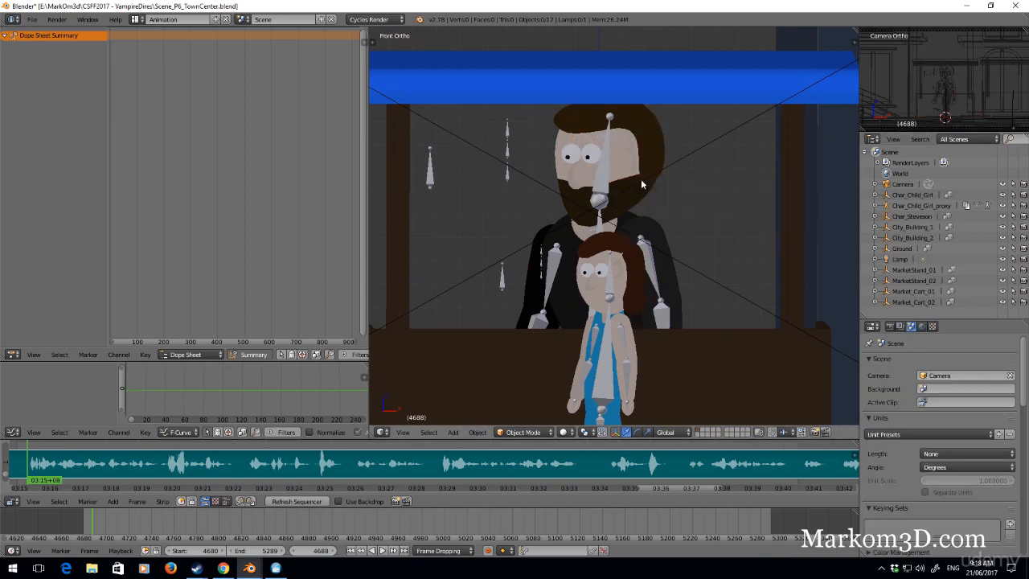
click(31, 19)
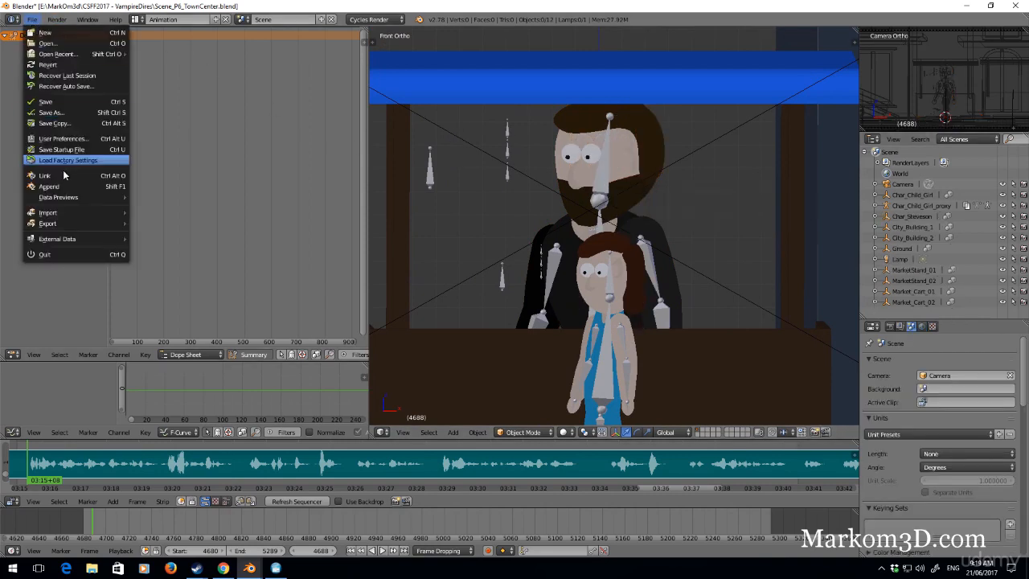
click(44, 174)
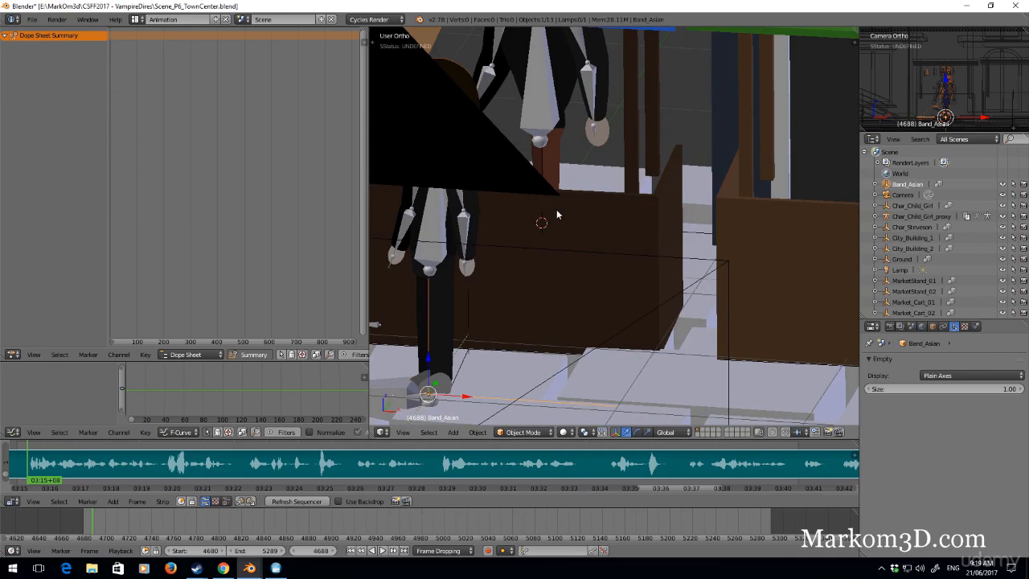
Return to front view and make a Band_Asian proxy with Ctrl+Alt+P.
key(KP_1)
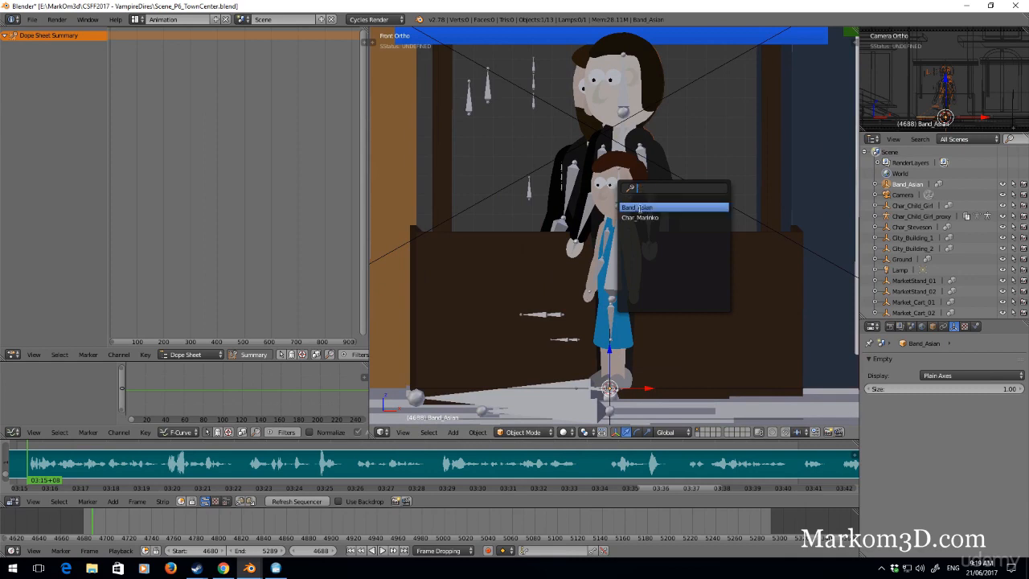
click(637, 207)
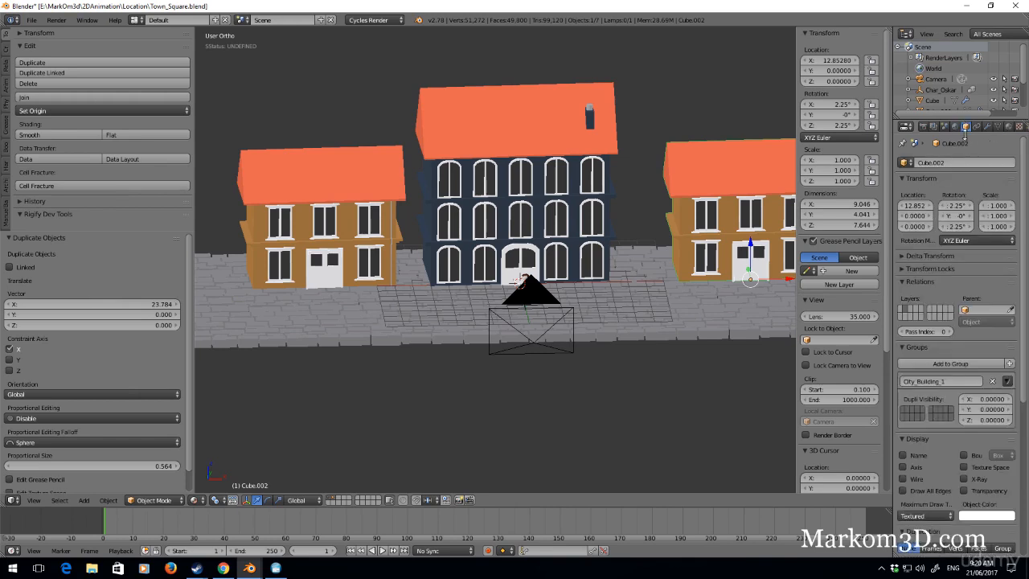
mouse_move(992, 380)
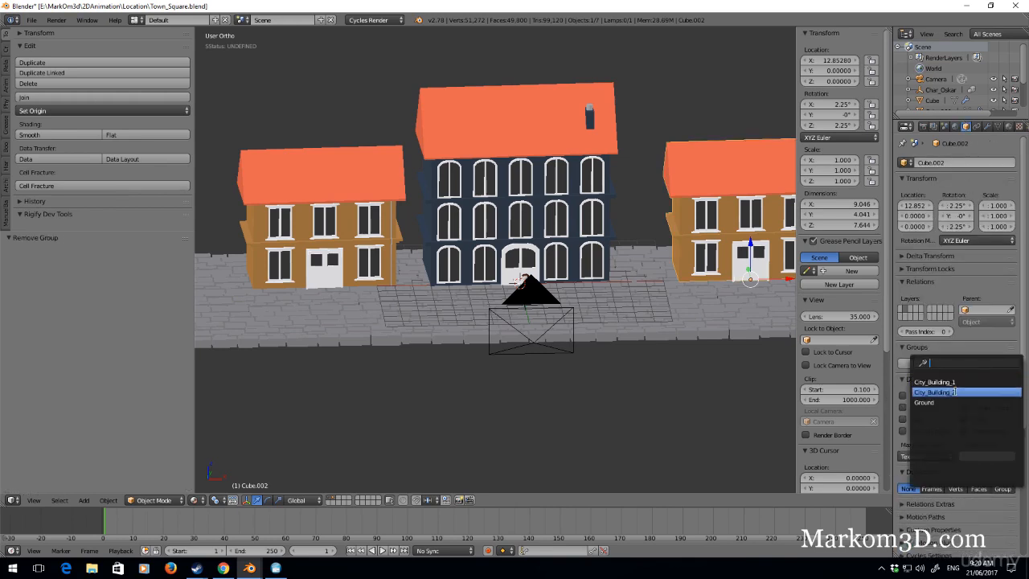
Assign the duplicated building to the City_Building_2 group and rename its new brick material.
click(933, 391)
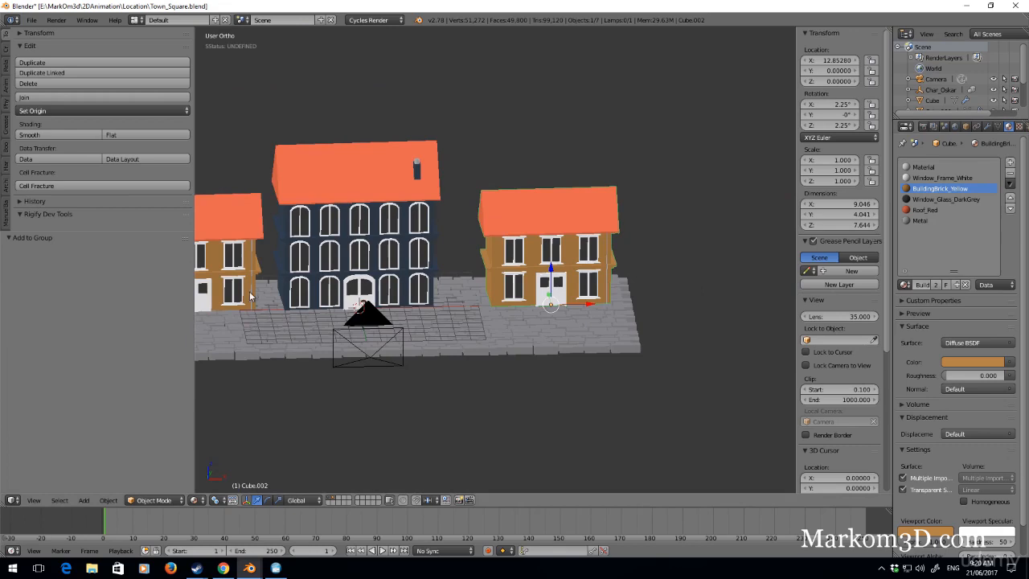
scroll(up, 3)
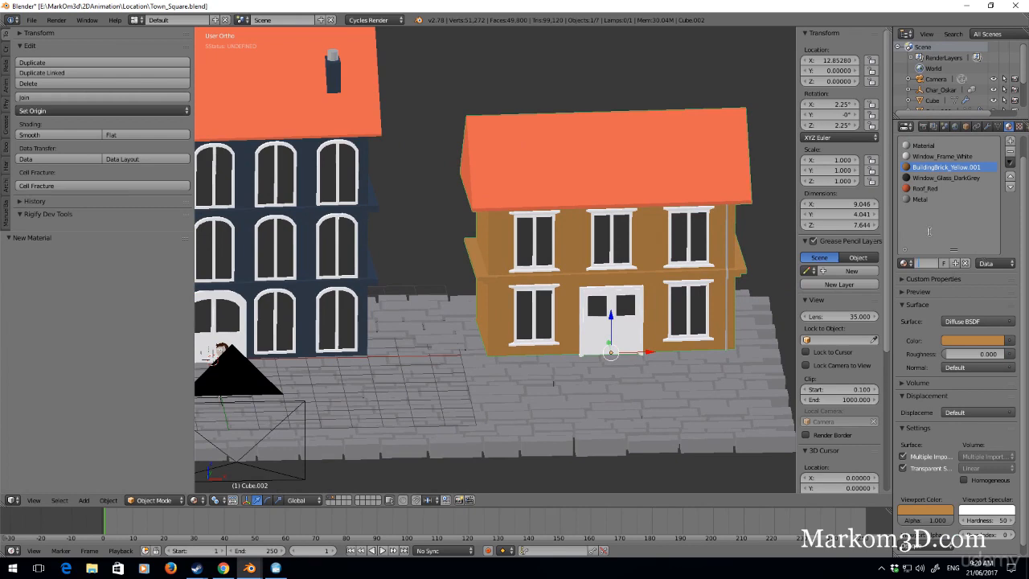
double_click(948, 166)
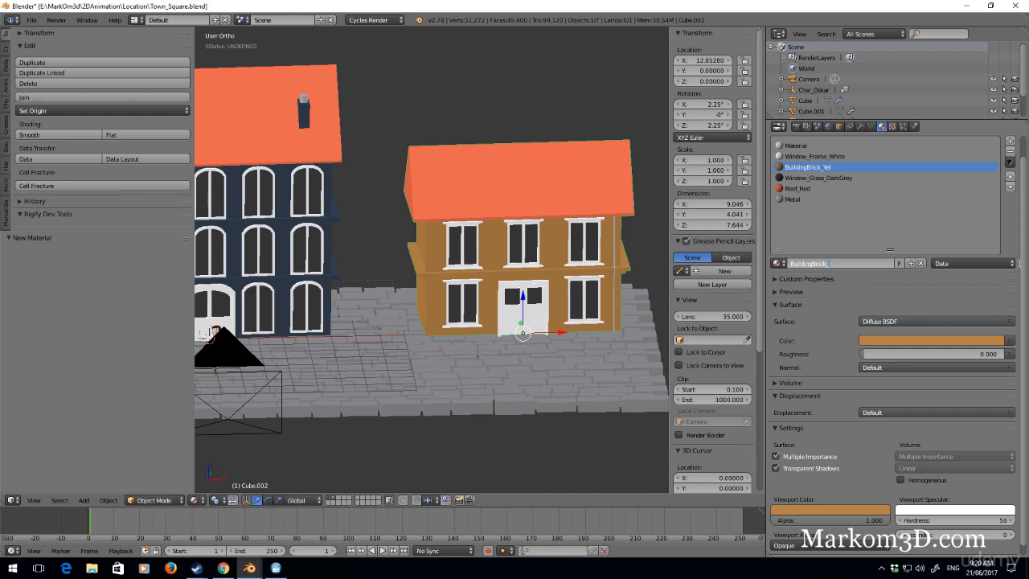
Adjust the brick material's colour, then bring up recent Blender files from the taskbar.
click(935, 340)
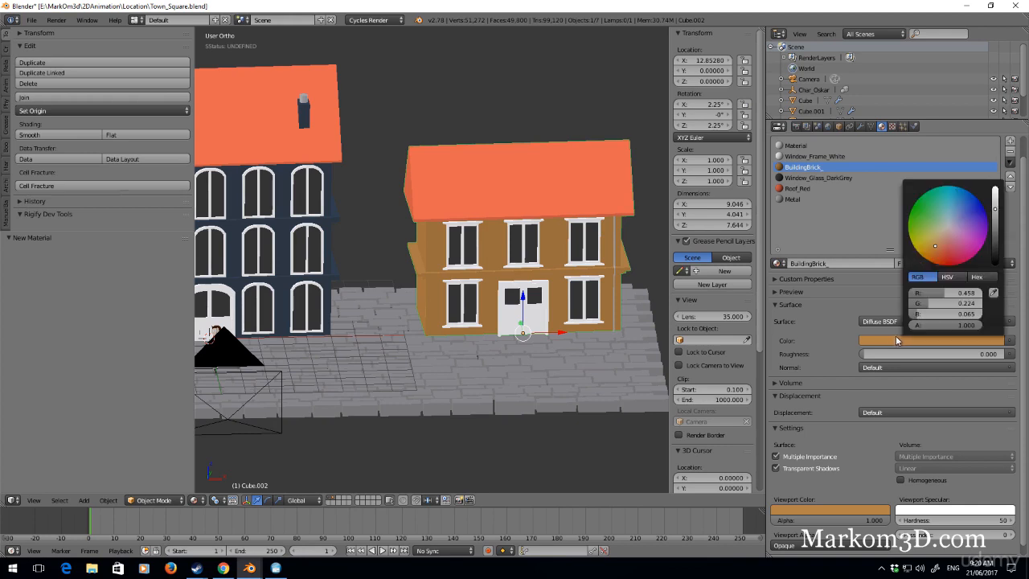
click(930, 223)
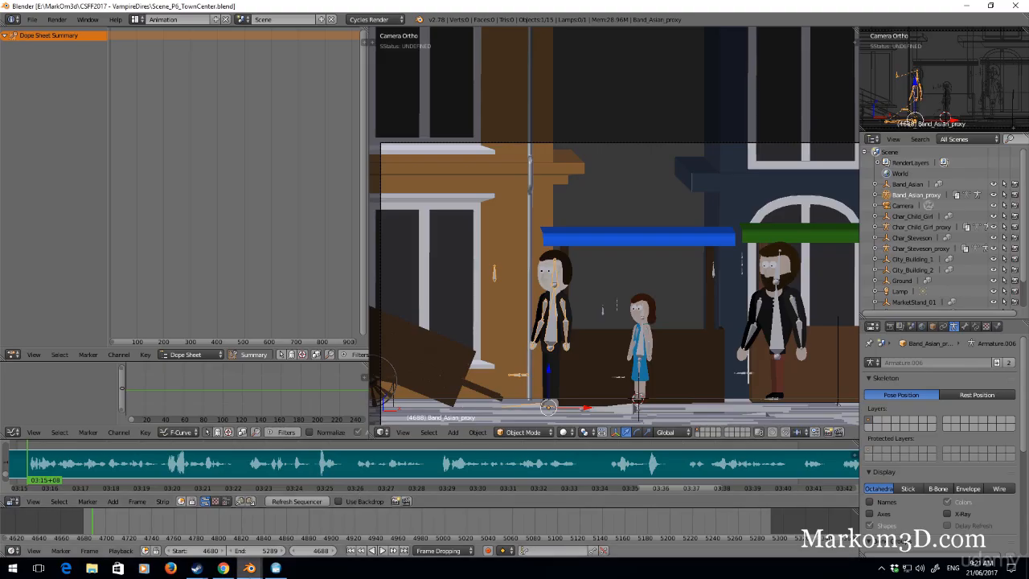
right_click(276, 569)
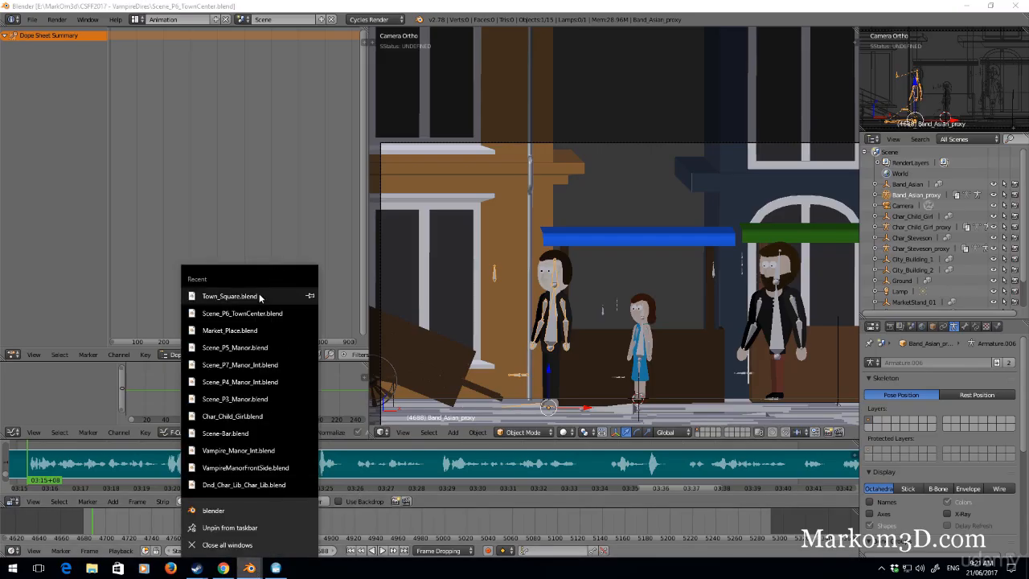
In Town_Square.blend, make the third building's brick material light blue as BuildingBrick_lightBlue.
click(229, 296)
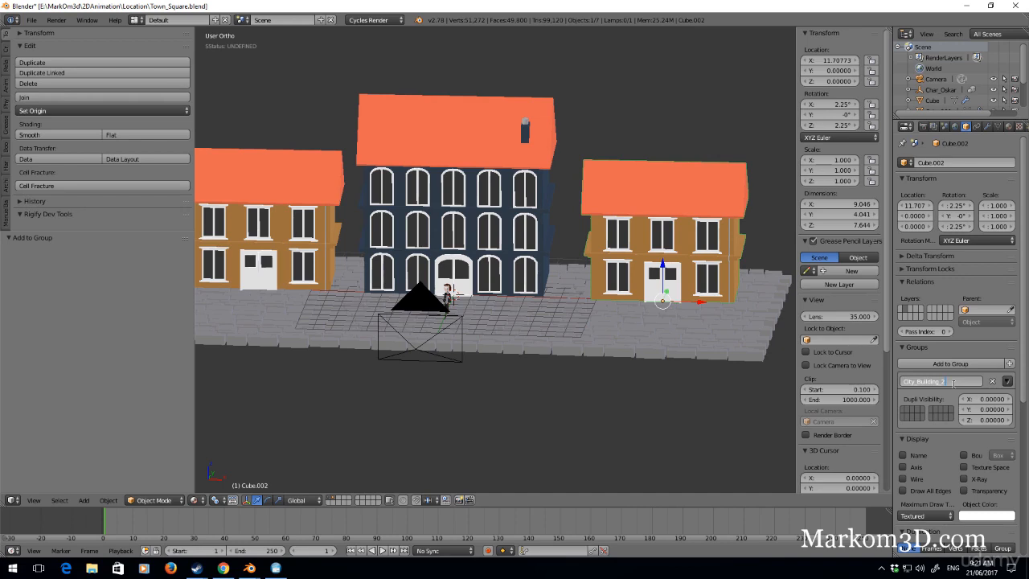
click(997, 126)
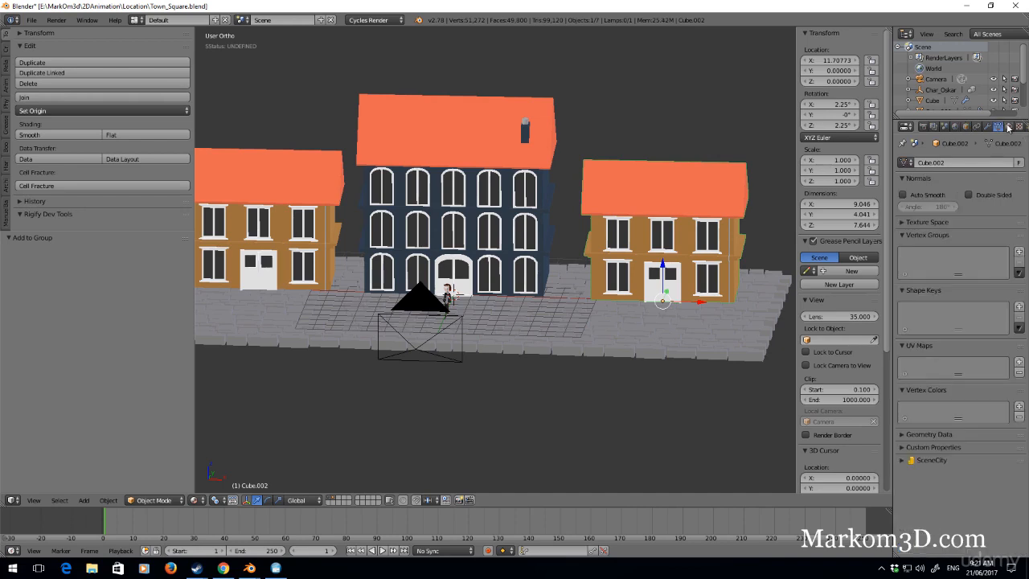
click(997, 127)
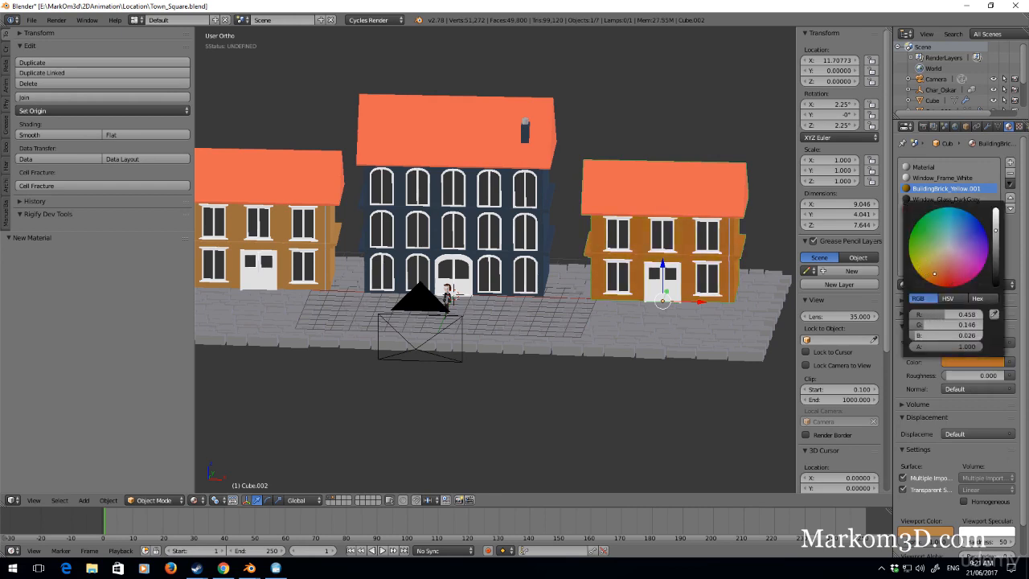
click(967, 234)
text(lightBlu)
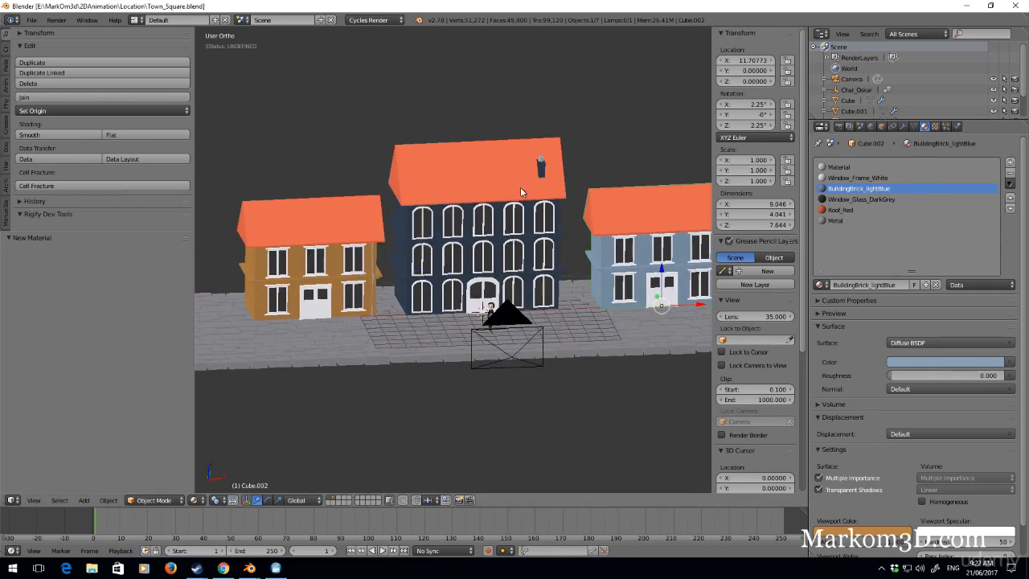
click(249, 487)
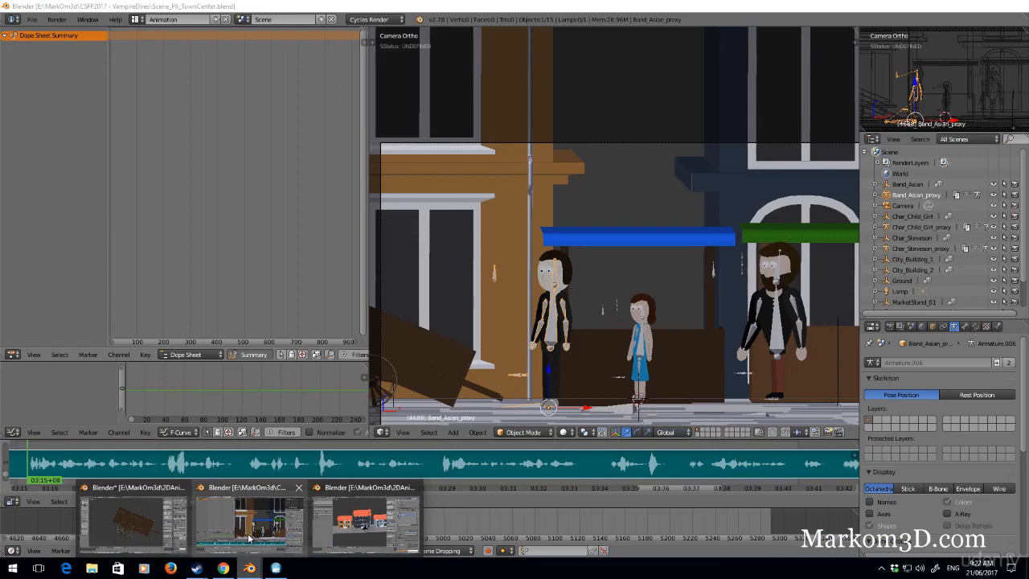
In the town-centre scene, link from Town_Square.blend's Group folder to add City_Building_3.
click(32, 20)
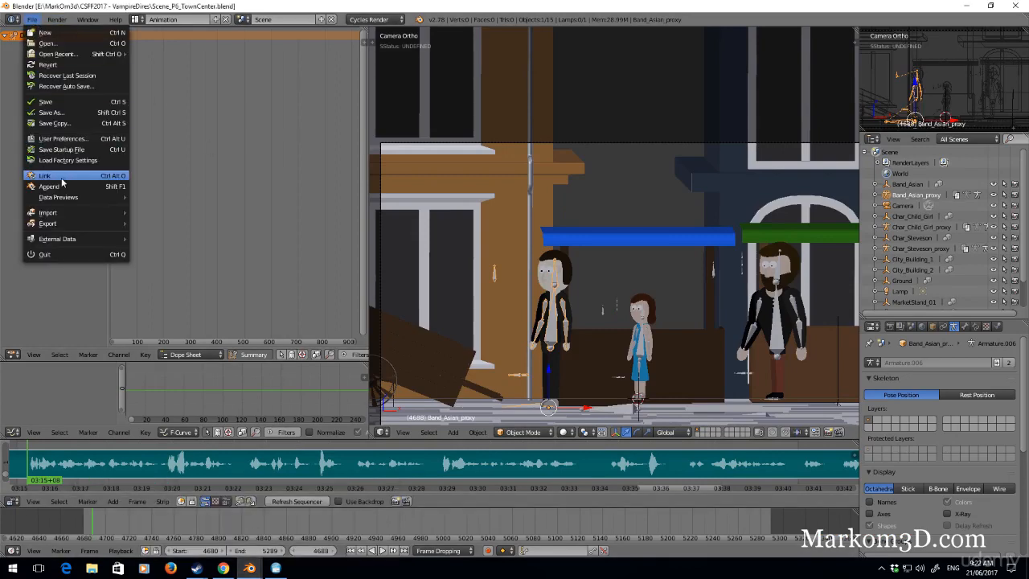
click(45, 175)
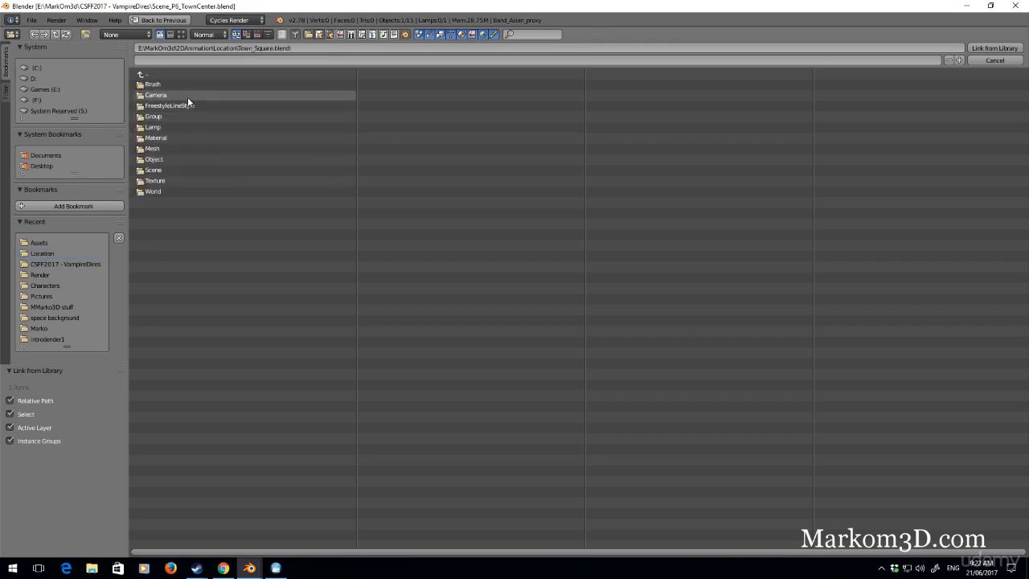
click(993, 47)
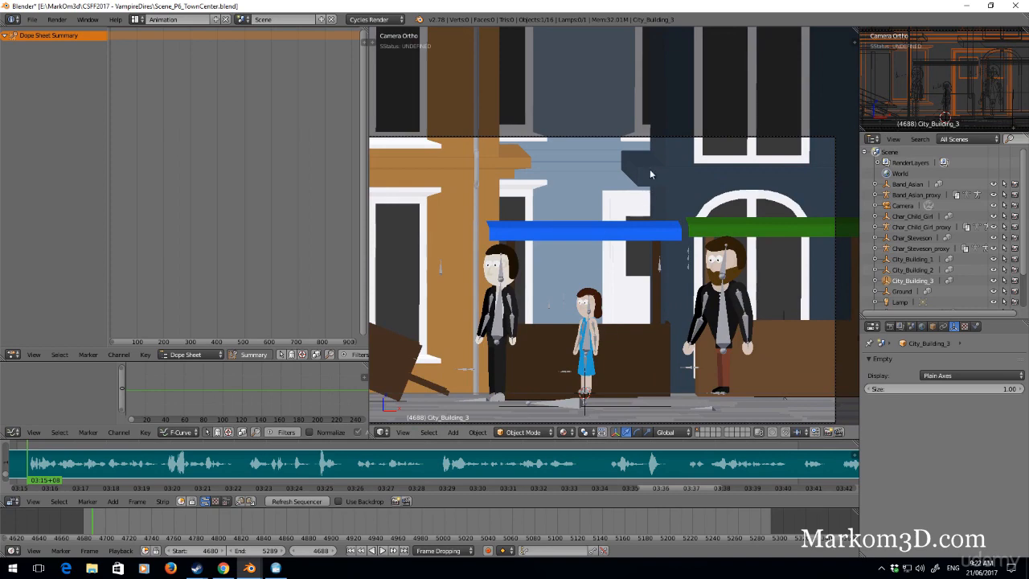
mouse_move(623, 299)
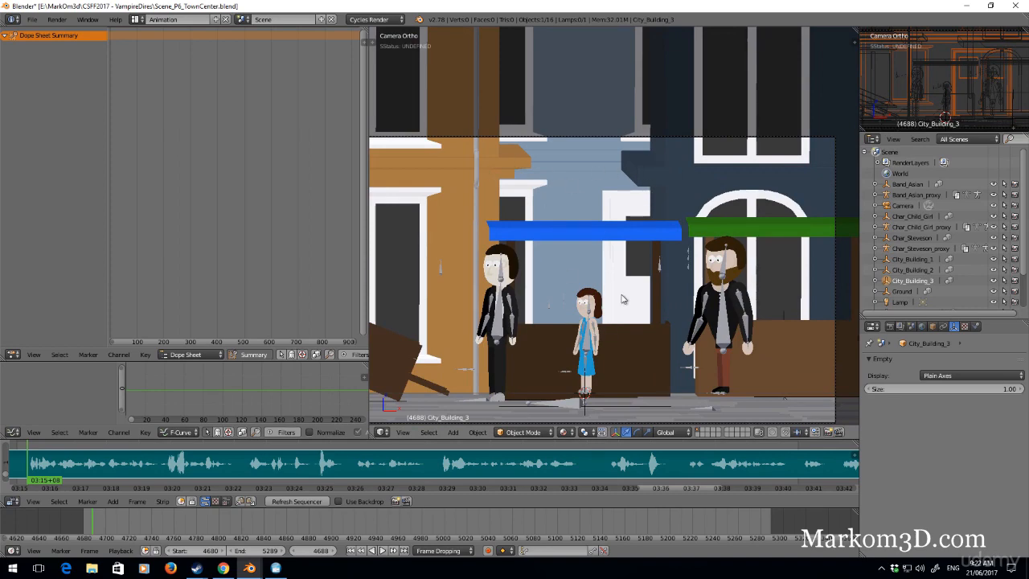